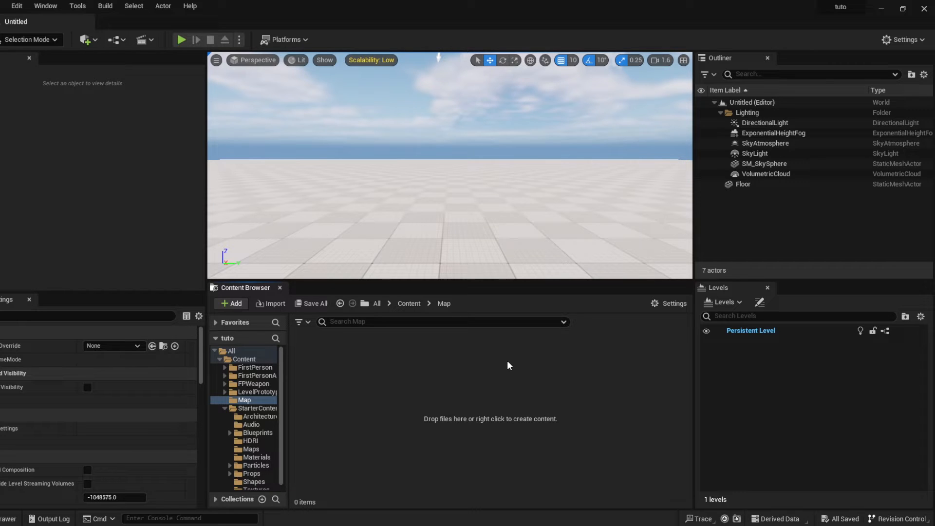
- Create a new level from the File menu using the Empty Level template
click(8, 5)
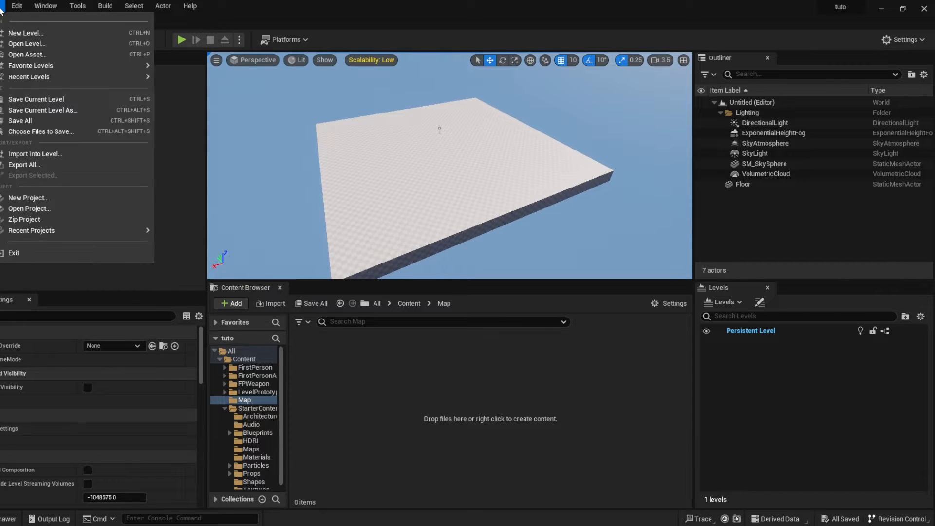
click(26, 33)
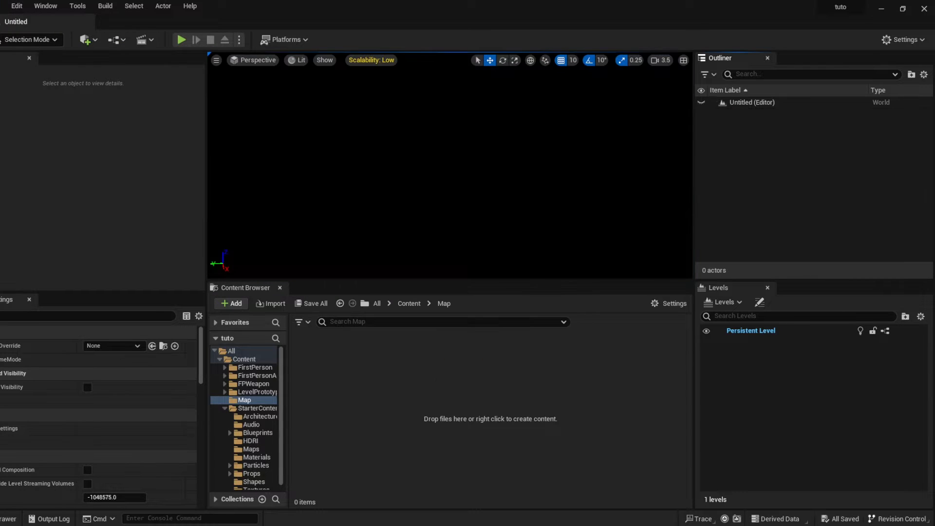
mouse_move(457, 160)
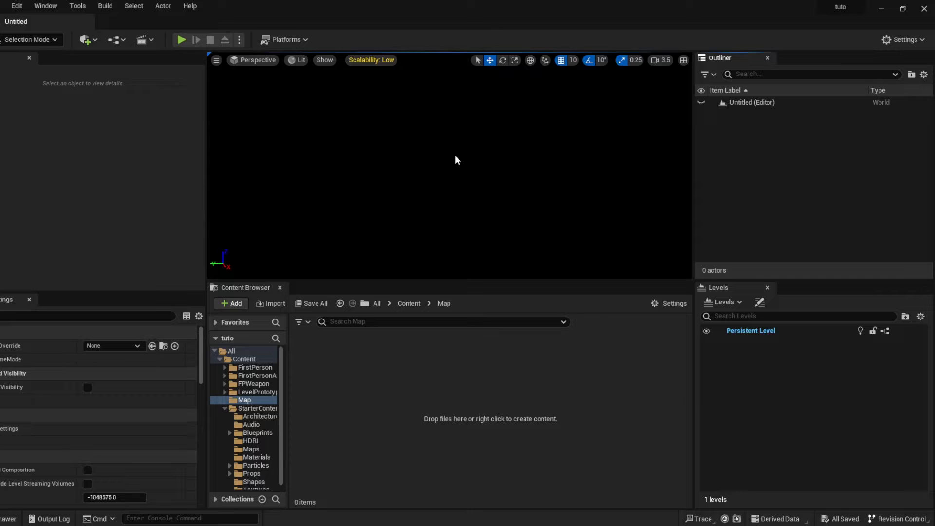
mouse_move(187, 90)
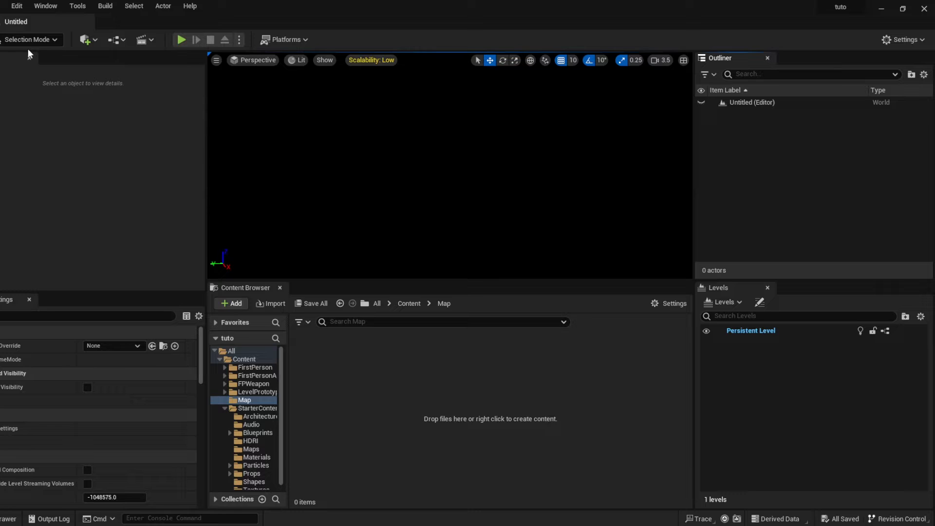
- Select Persistent Level in the Levels panel and bring up its Save As action
click(45, 6)
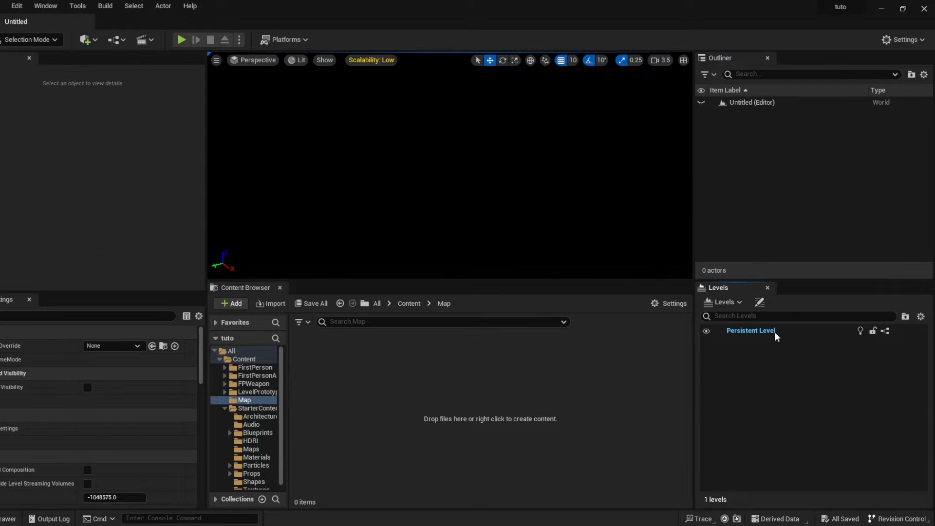
click(751, 330)
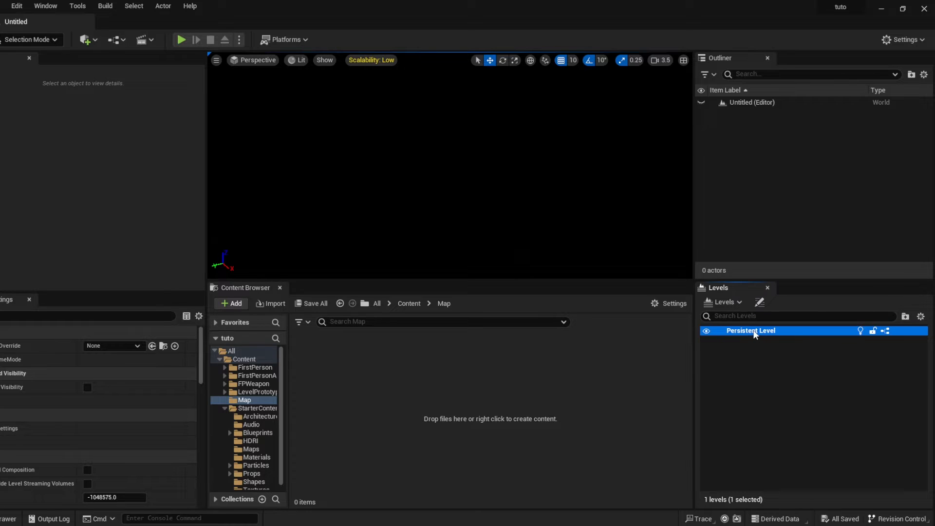
mouse_move(755, 335)
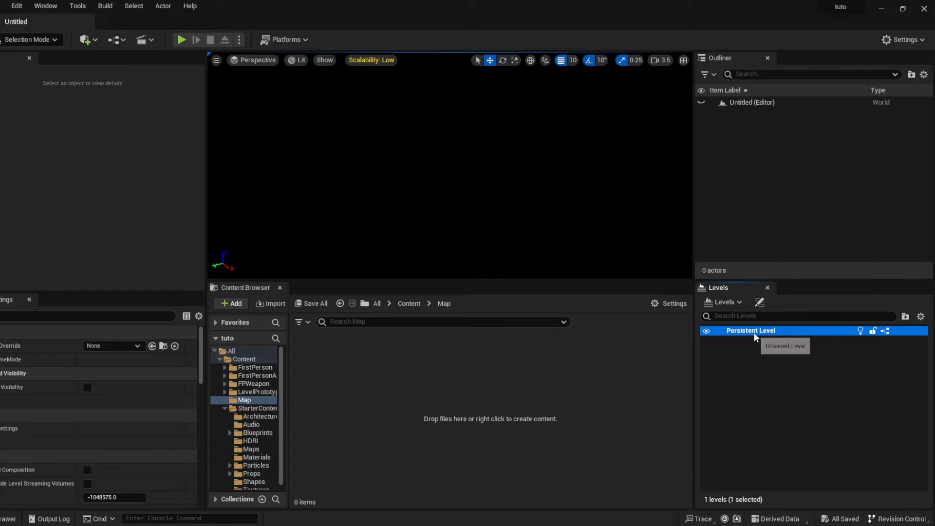
right_click(750, 330)
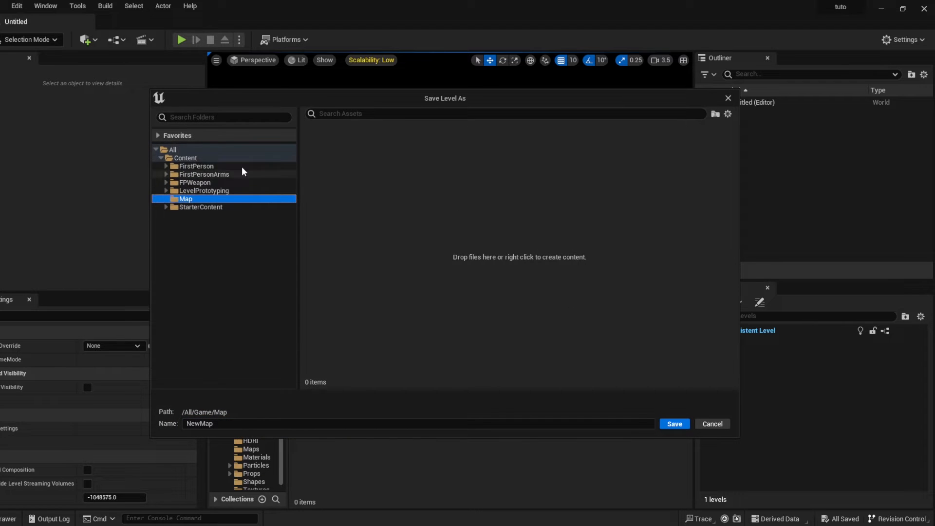
- Save the empty level as PresistentLevel and a new level as MainLevel in Map
click(417, 423)
text(PersistentLevel)
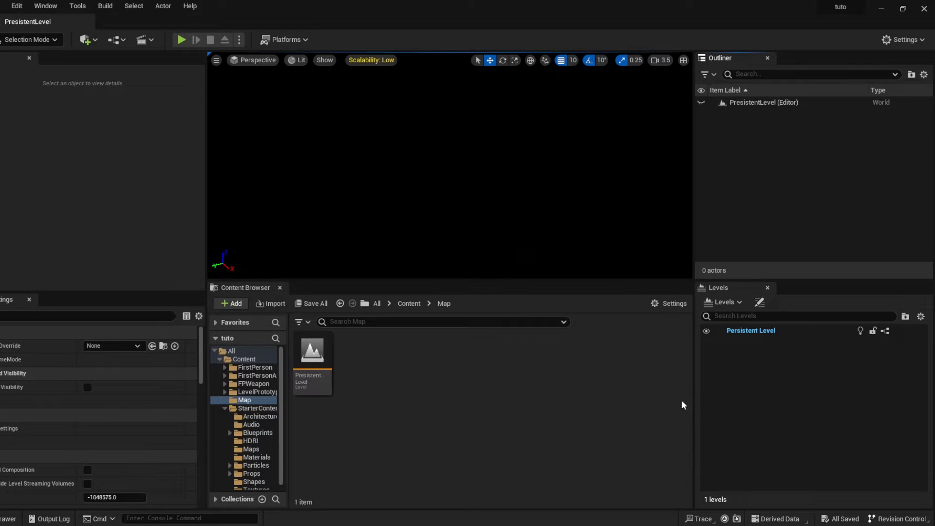
mouse_move(26, 33)
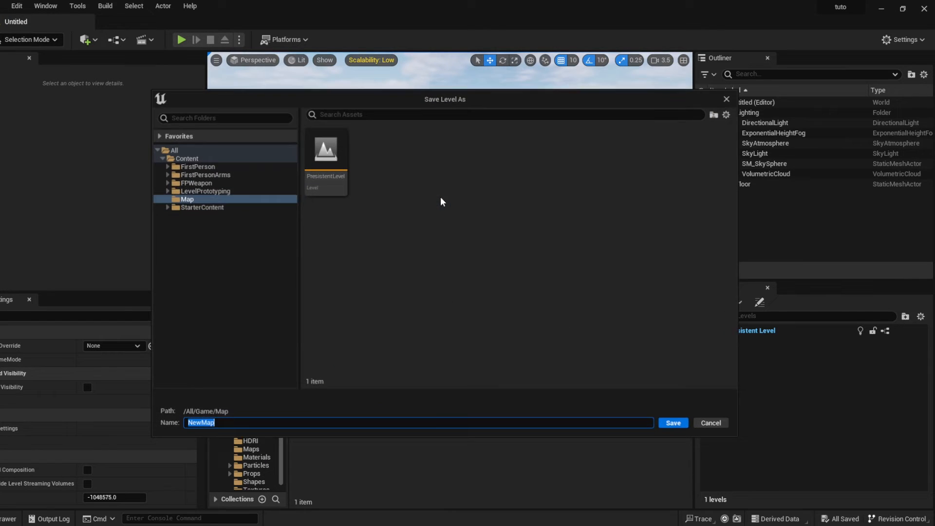
text(Map)
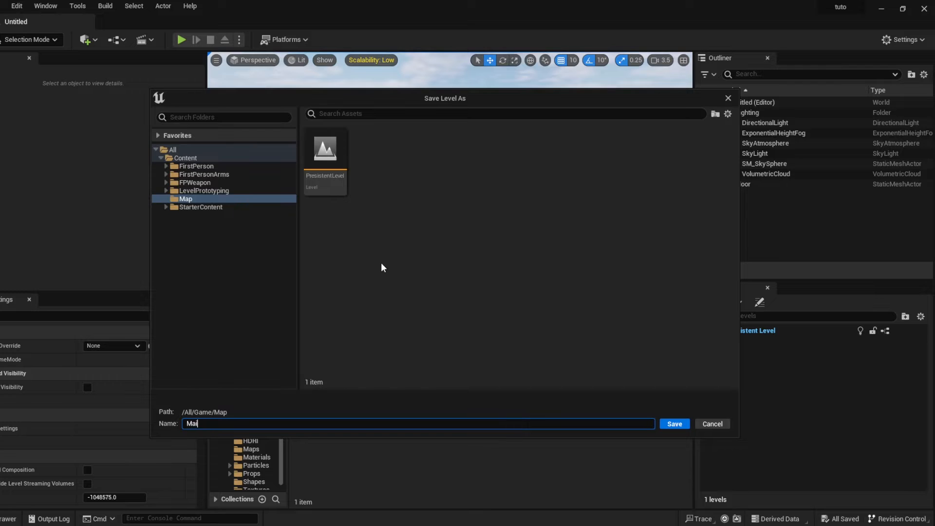
click(675, 423)
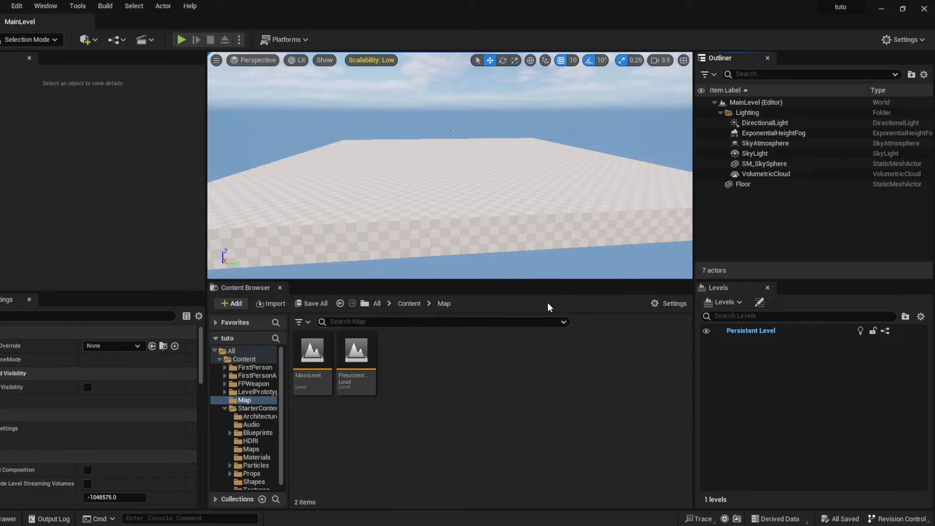
click(723, 302)
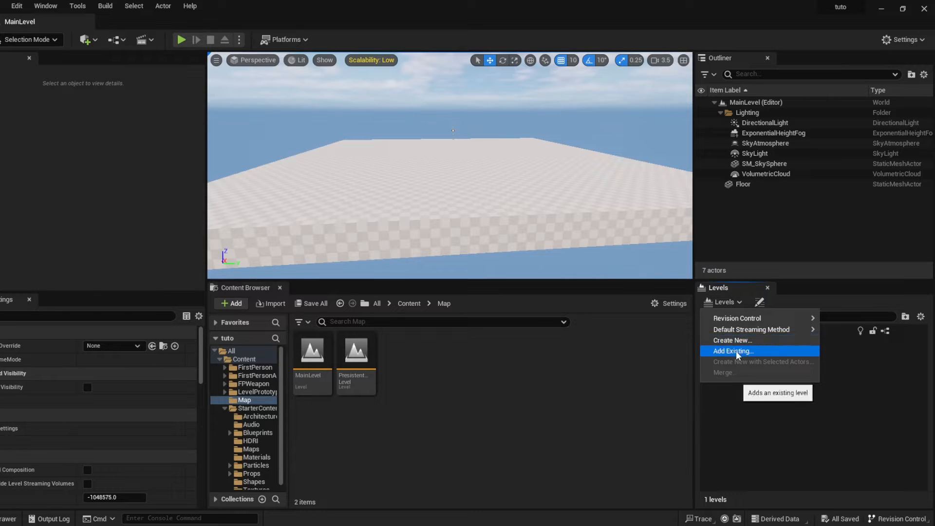
- Open PresistentLevel and add the saved MainLevel to it through Add Existing
click(732, 350)
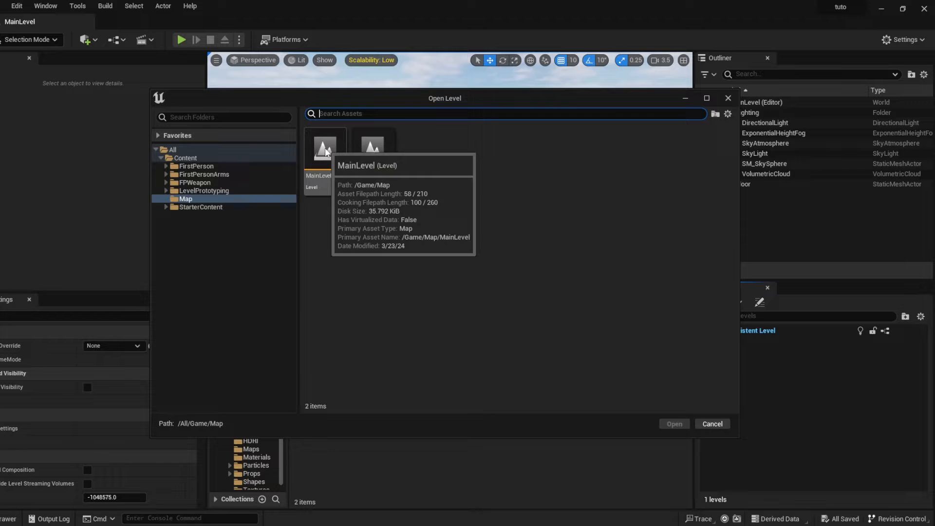
double_click(325, 148)
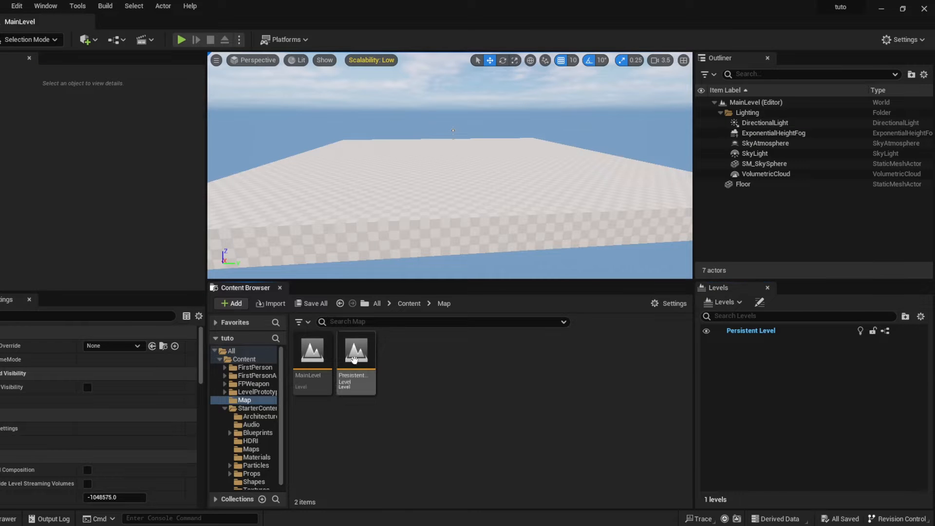
double_click(356, 350)
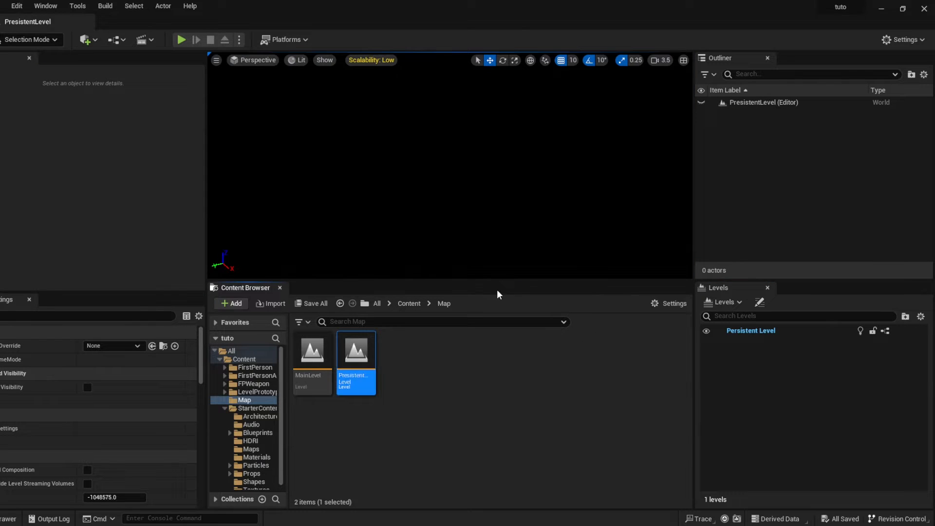
click(723, 302)
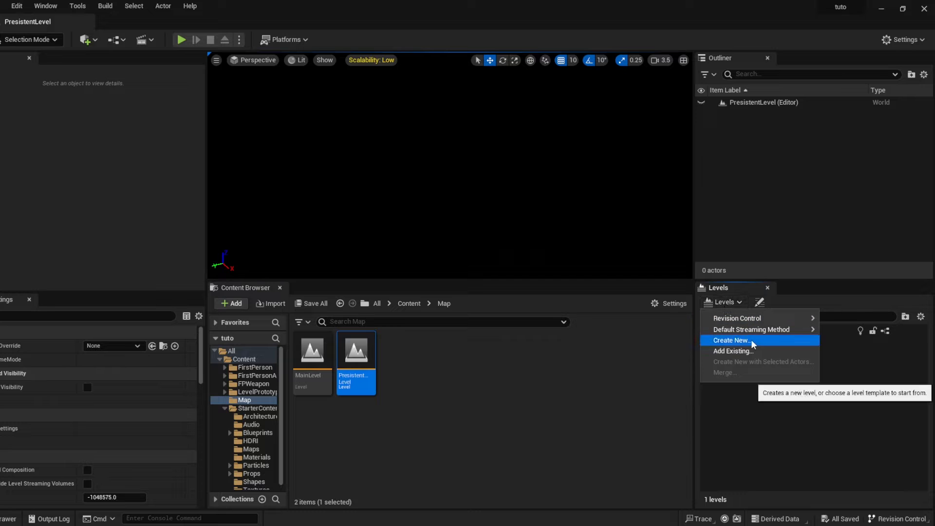
click(733, 350)
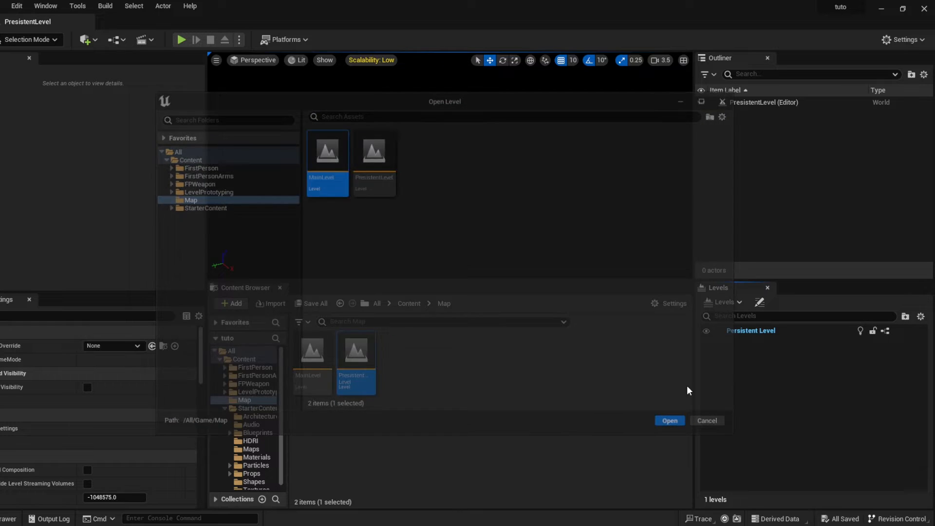
click(669, 420)
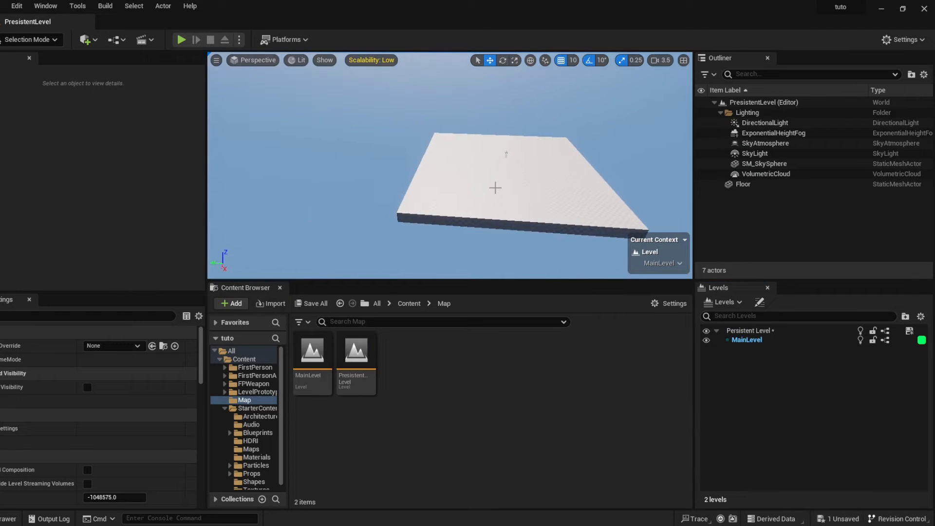
mouse_move(706, 334)
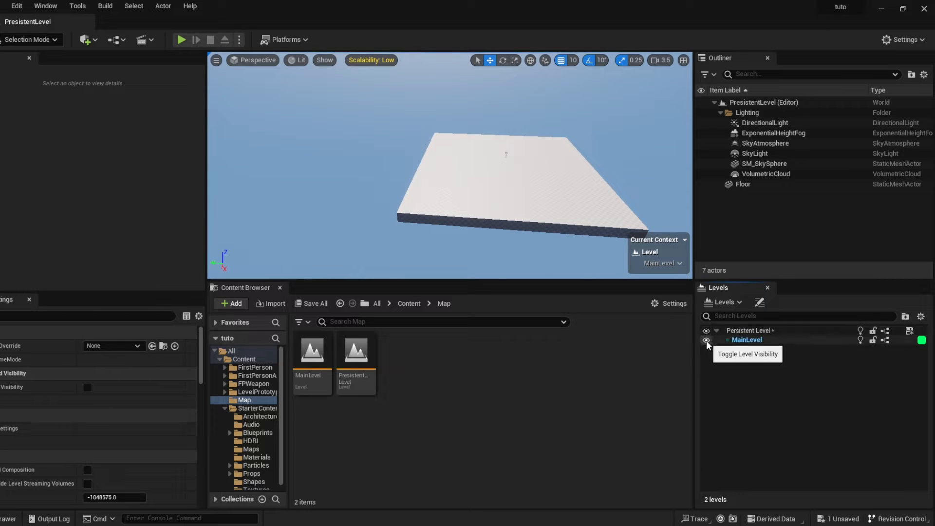
click(706, 340)
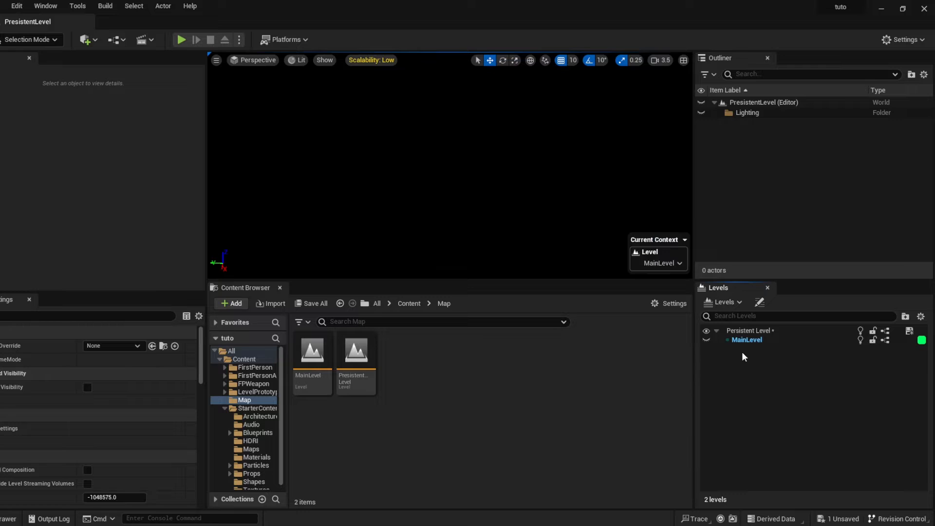
click(707, 331)
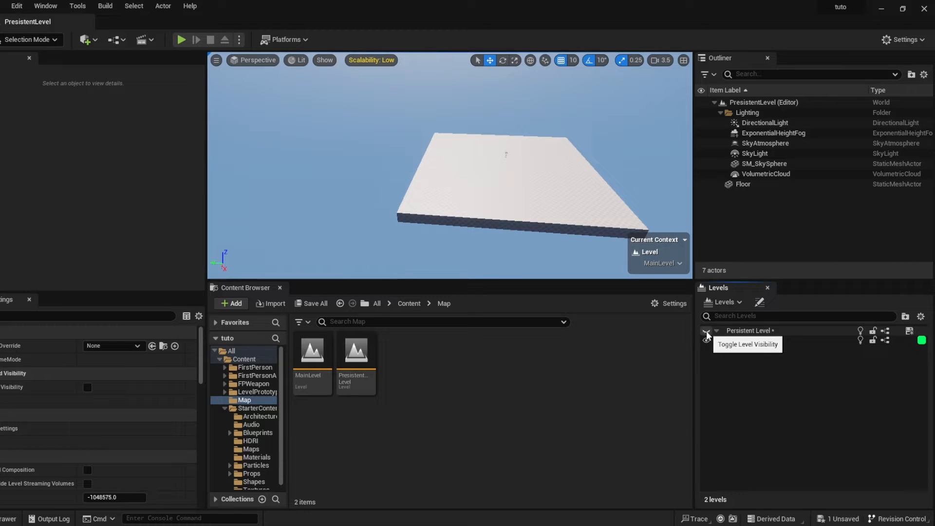
click(766, 174)
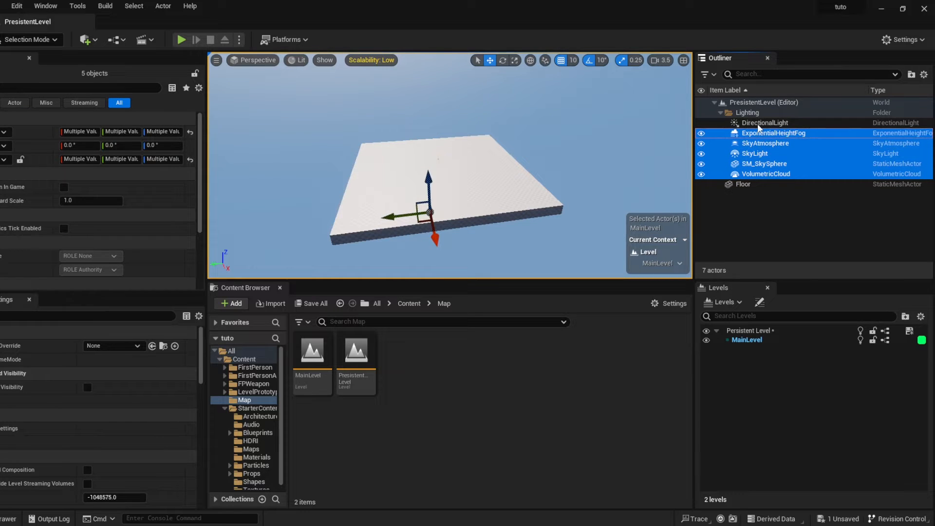
- Add DirectionalLight to the selected lighting actors and expand the Outliner's Lighting folder
click(765, 123)
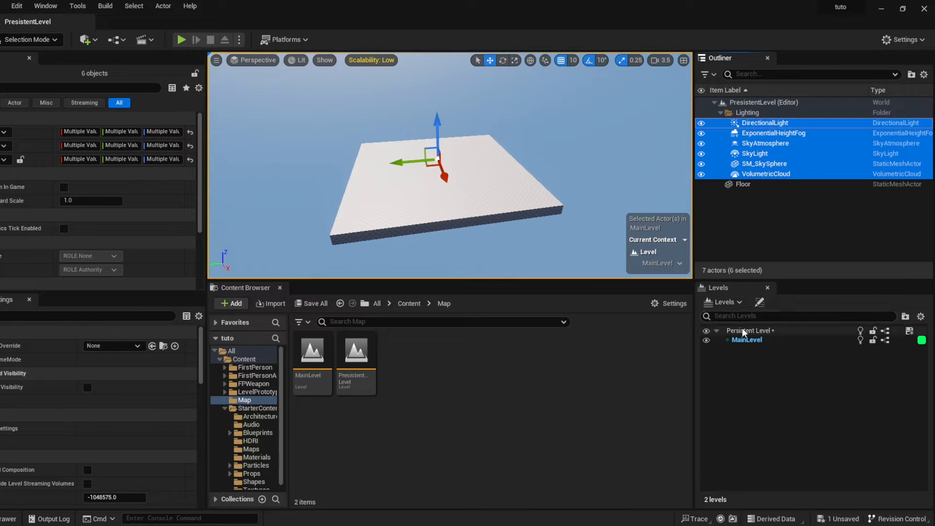
mouse_move(747, 340)
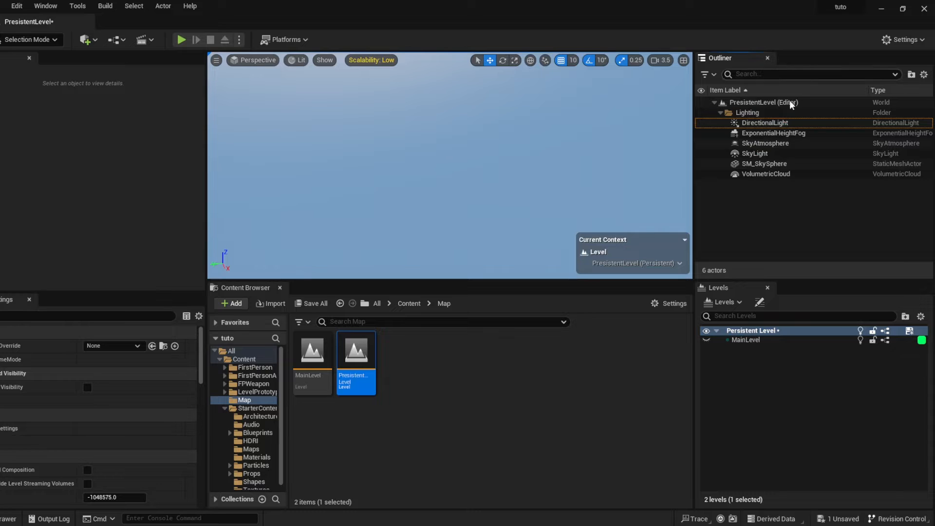
click(722, 112)
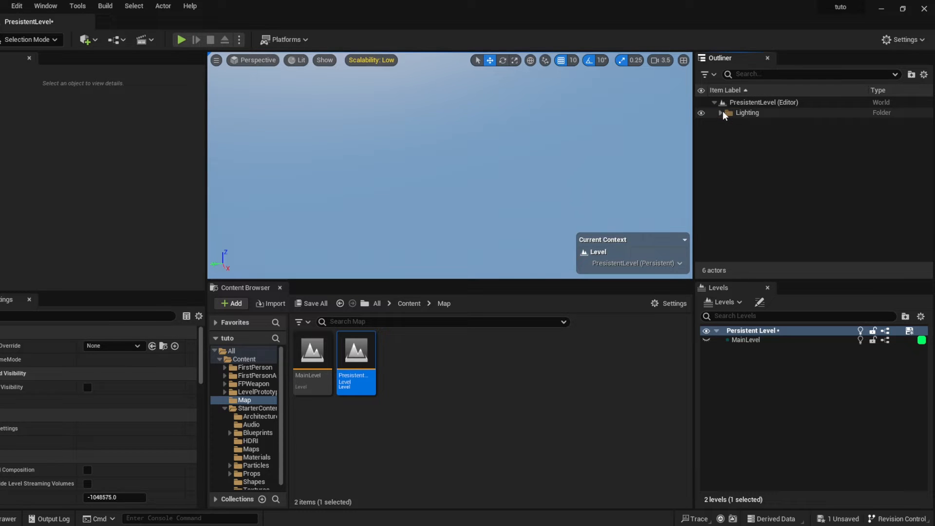
click(747, 112)
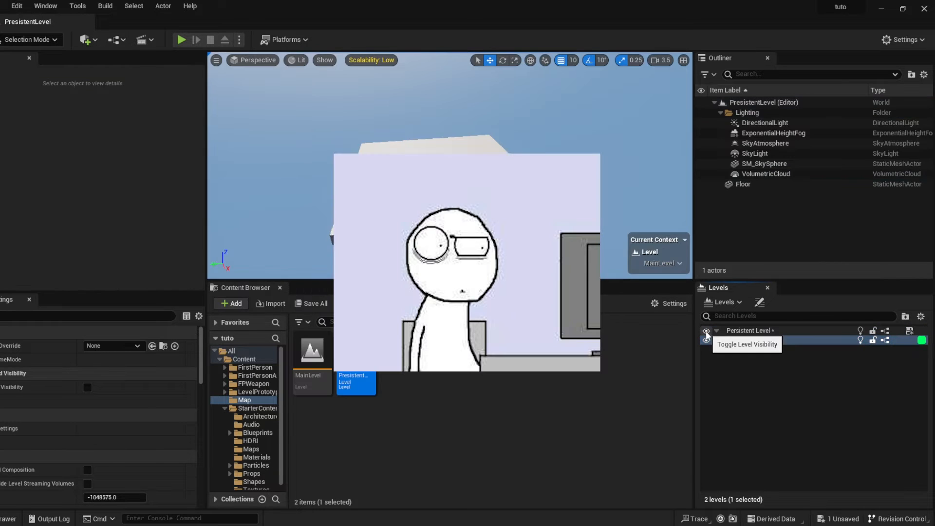
click(706, 339)
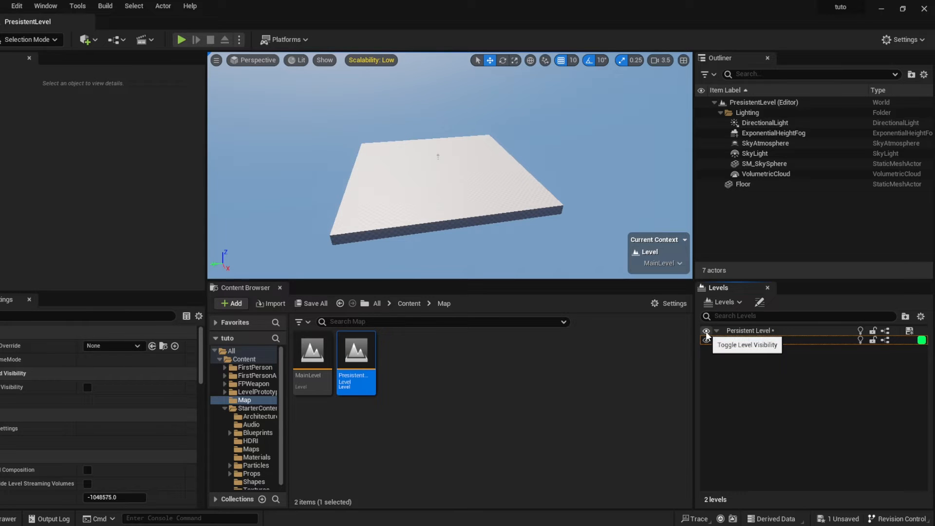
click(706, 340)
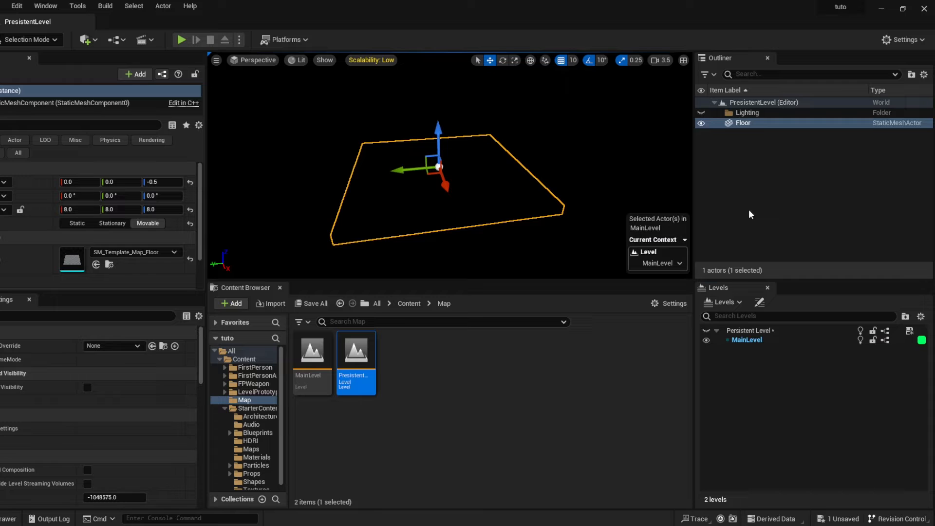
click(707, 340)
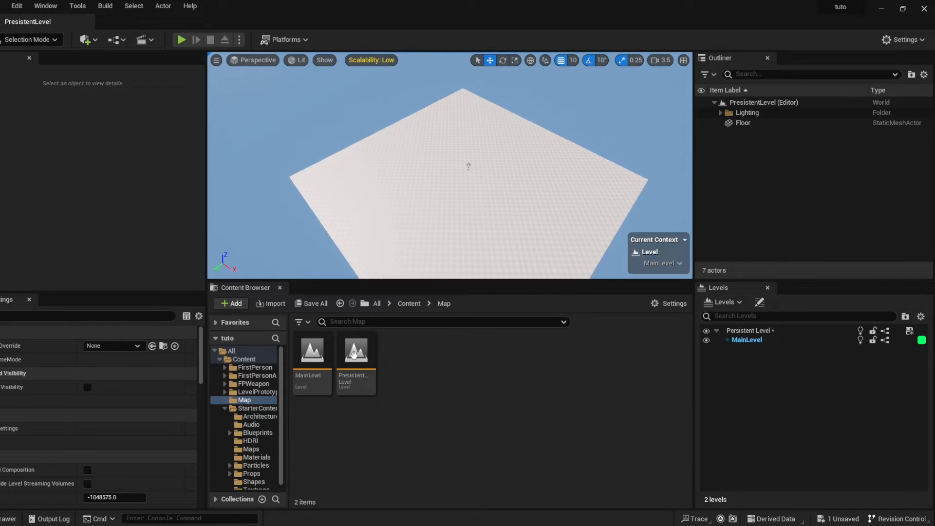
- Create the SubLevel level asset and focus the view on its second floor
click(311, 352)
text(SubLevel)
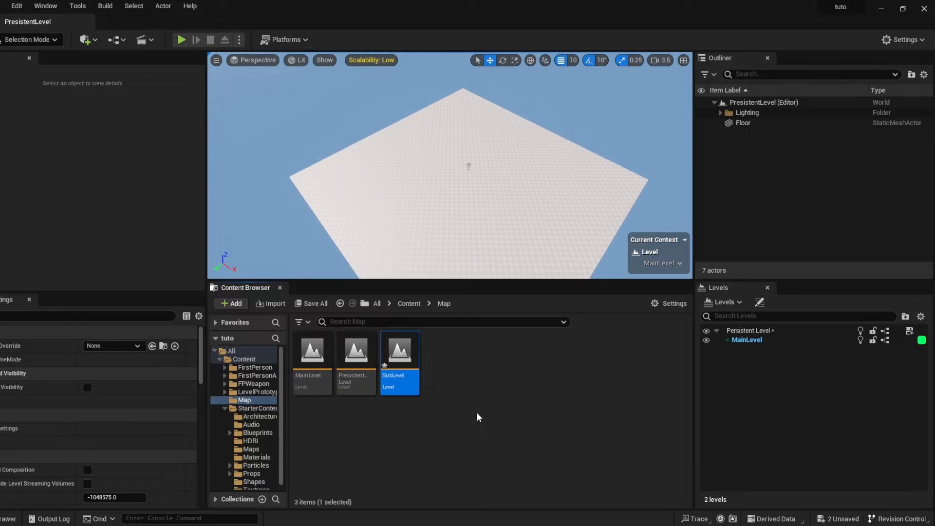
click(743, 123)
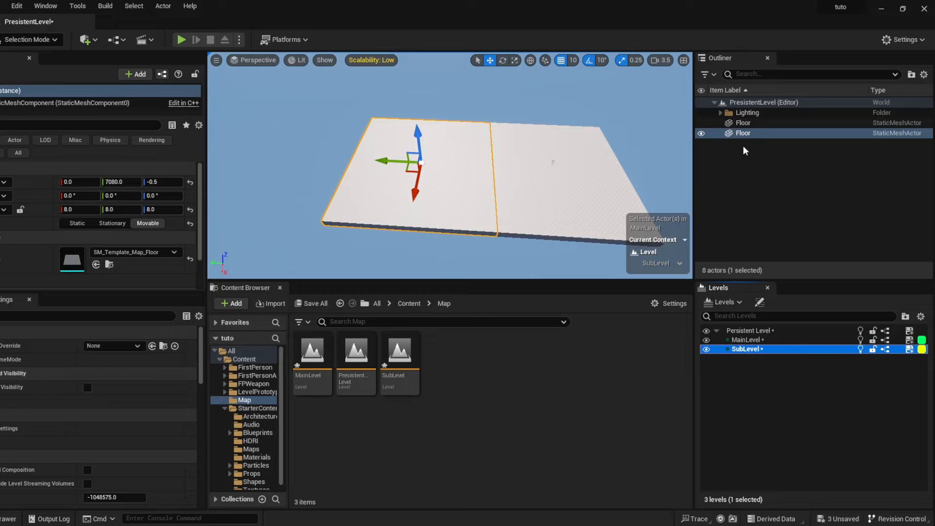
double_click(743, 133)
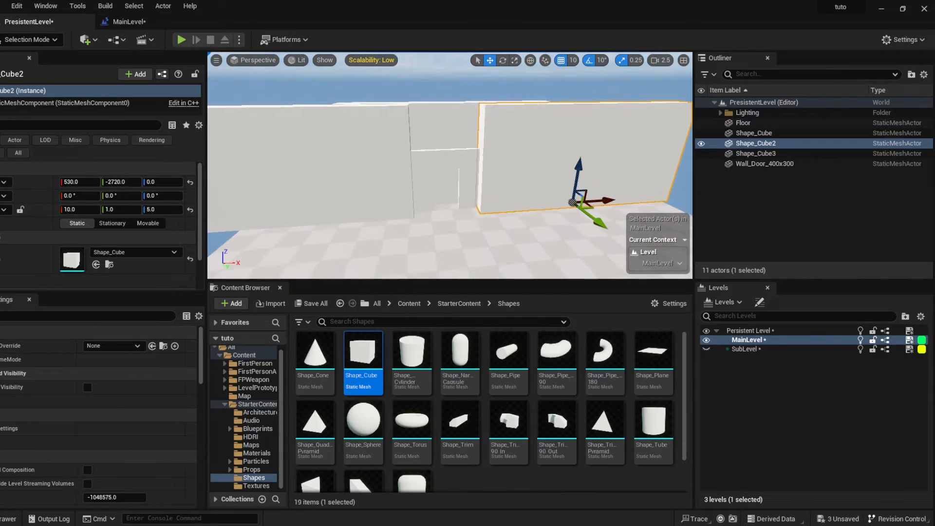
- Deselect the wall piece and make MainLevel the current level
click(765, 164)
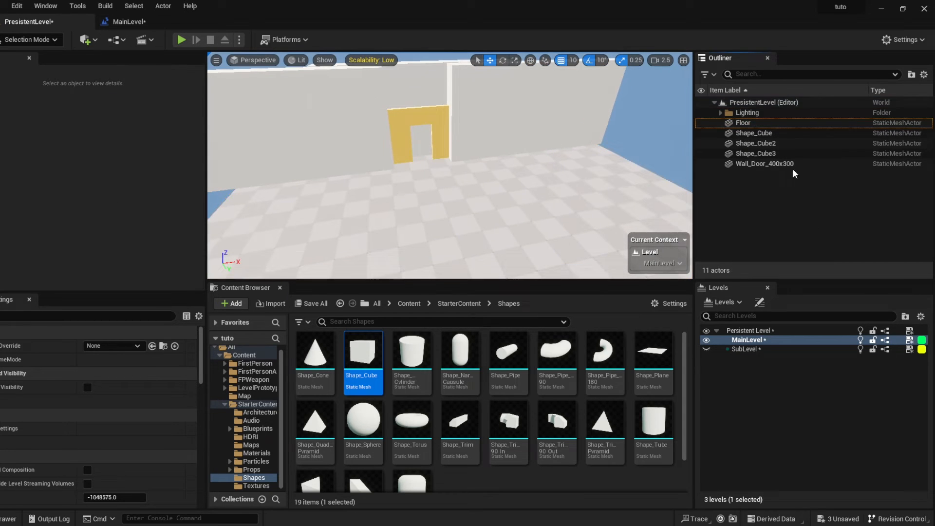
click(754, 133)
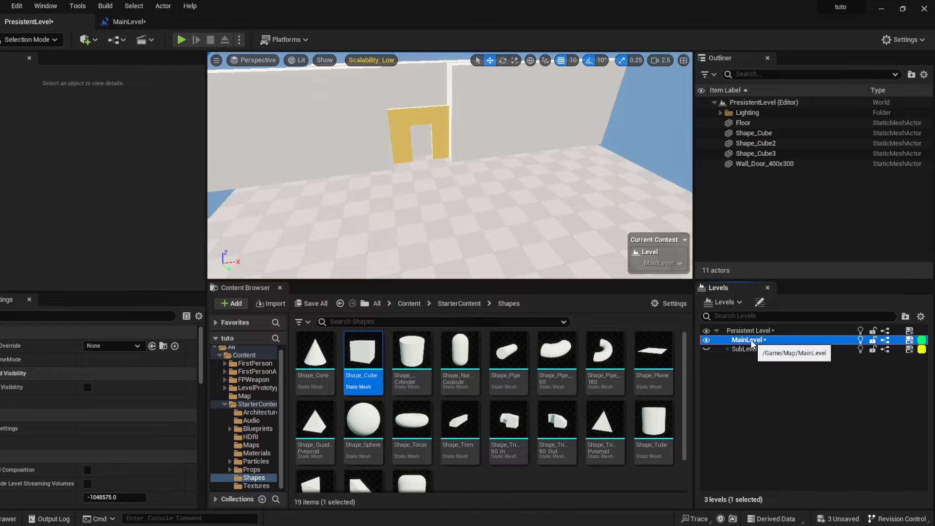
- Search the Quick Add list for 'trig' and place a Trigger Box in MainLevel
click(85, 40)
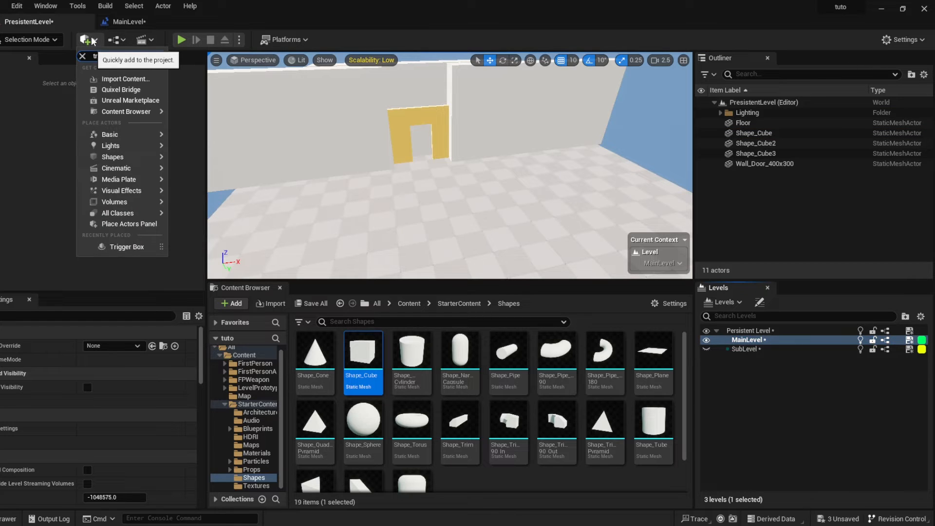
text(trig)
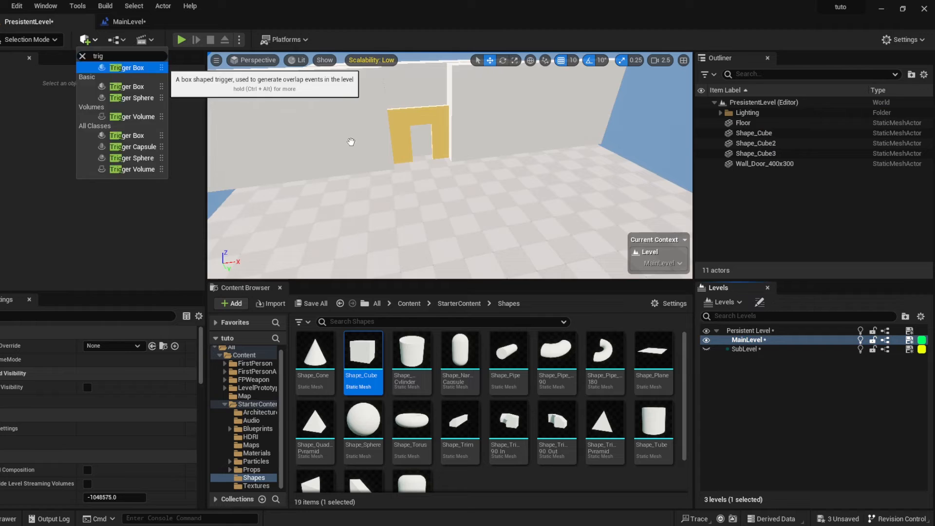
click(128, 68)
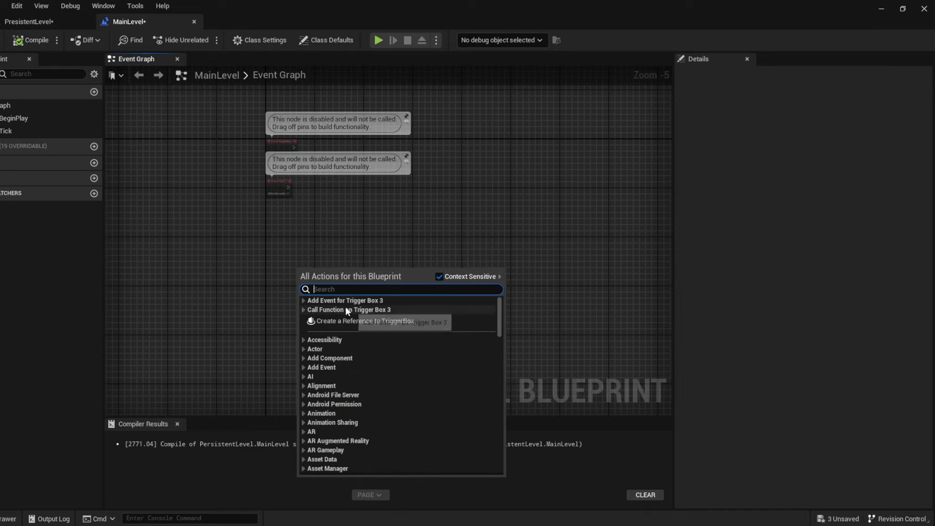
- Add the overlap event, Get Player Camera Manager, and Start Camera Fade with alpha 1.0
click(345, 300)
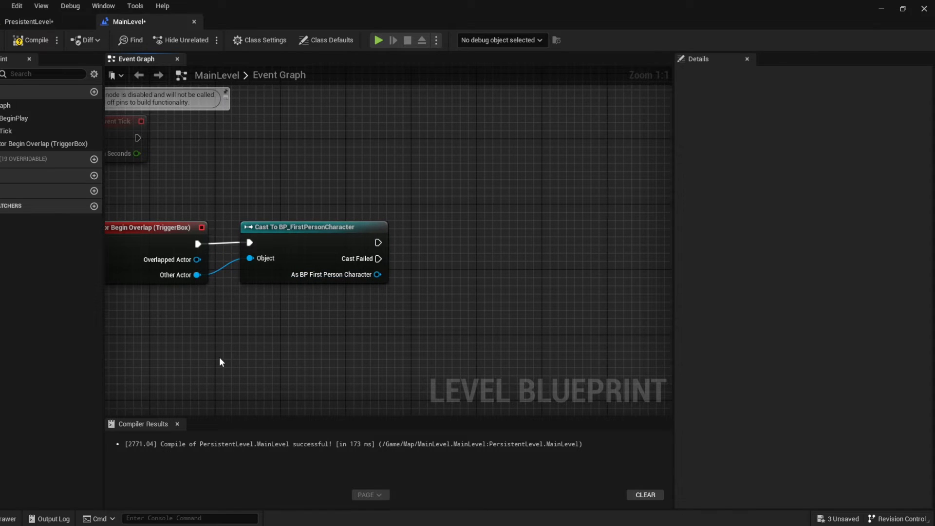
text(get camer mana)
text(camer fa)
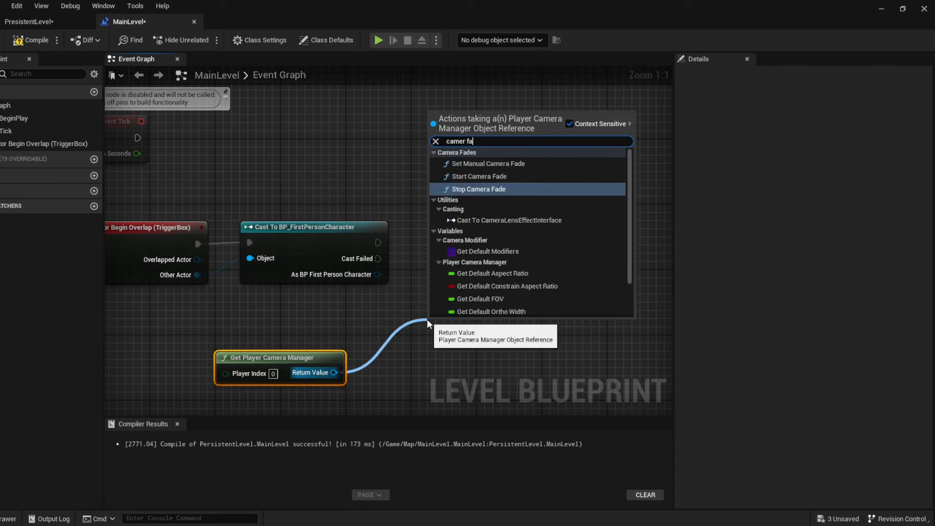
click(479, 176)
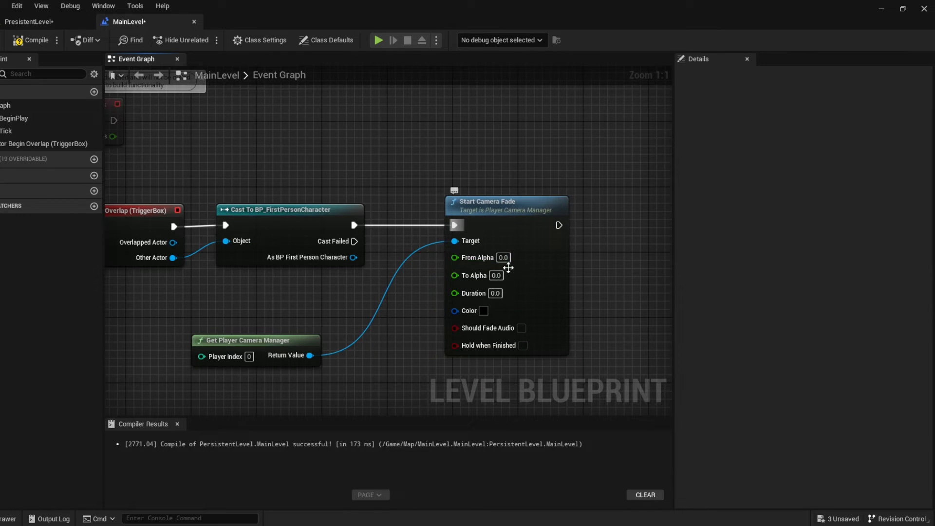
text(1.0)
text(2)
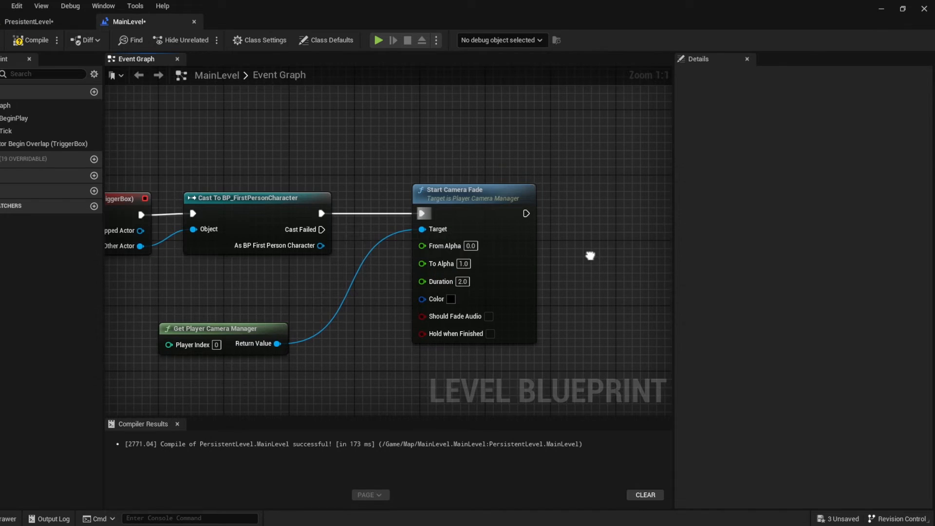
- Add a Load Stream Level node to load SubLevel after the fade
drag(223, 328, 468, 352)
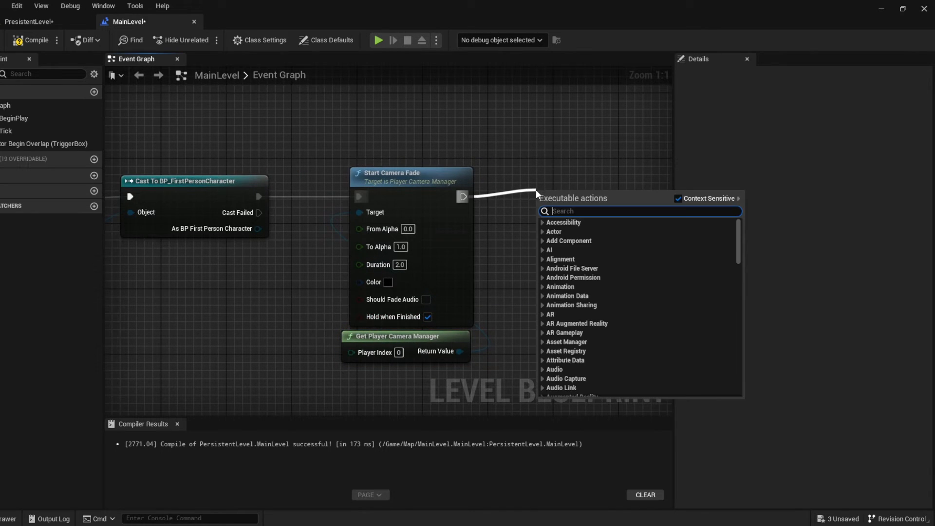
text(load stream)
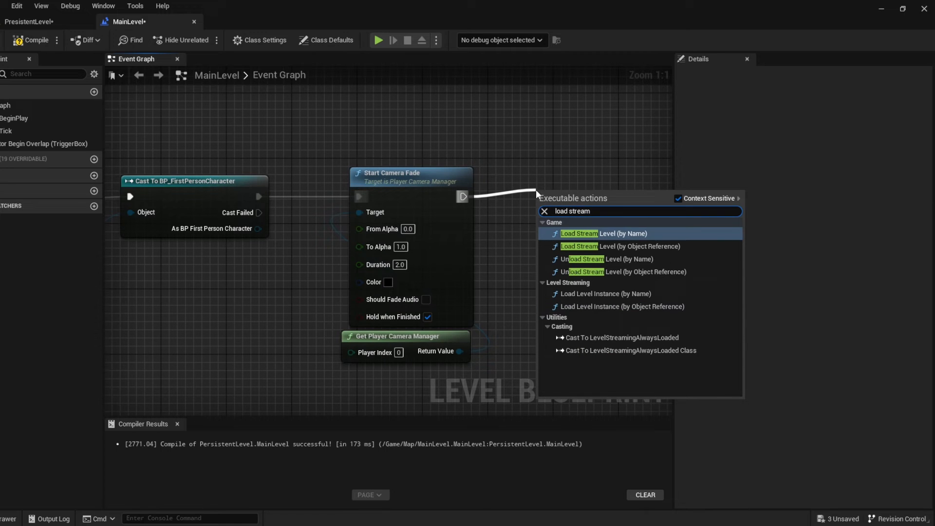
click(622, 247)
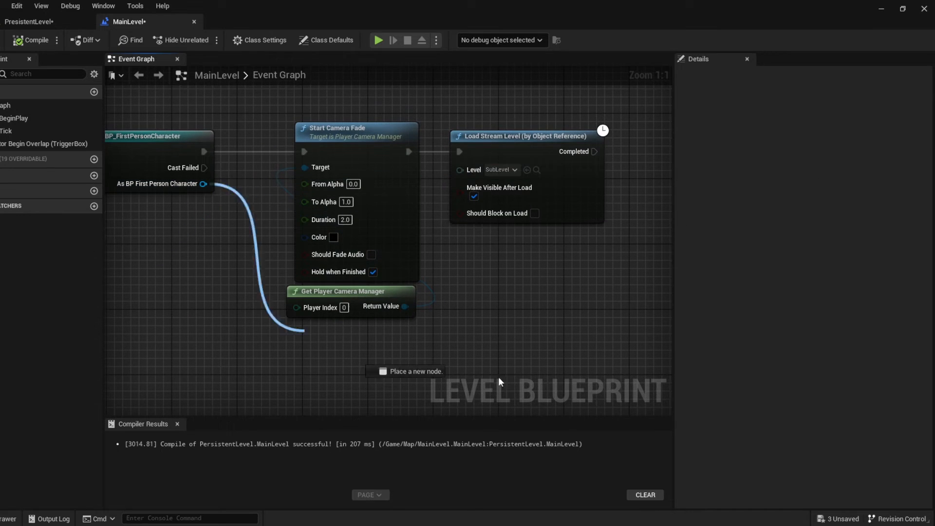
- Add Get Character Movement from the character cast, search 'stop' on its output, and compile
text(charac)
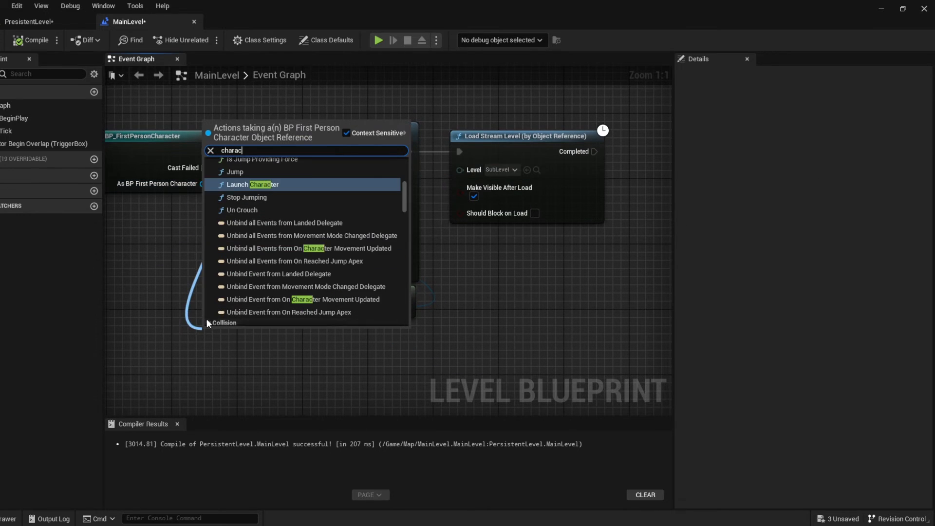
text(get character)
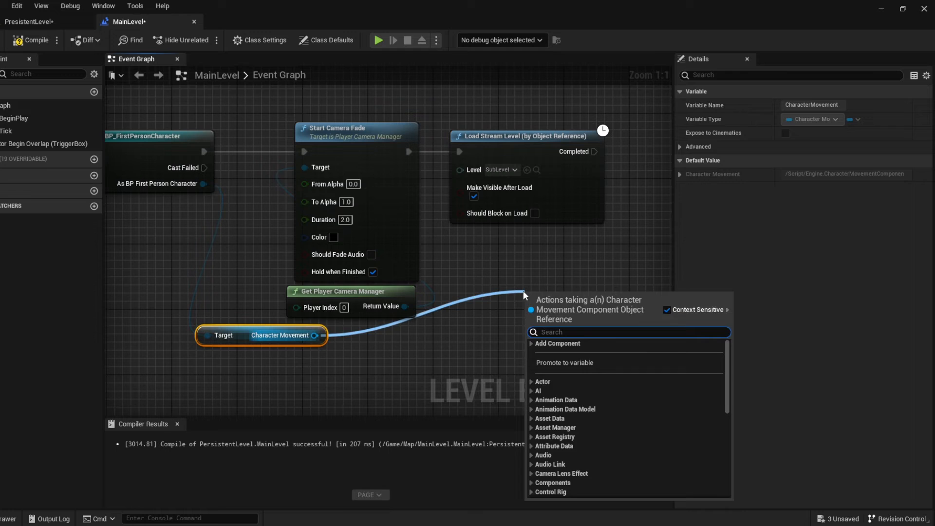
text(stop)
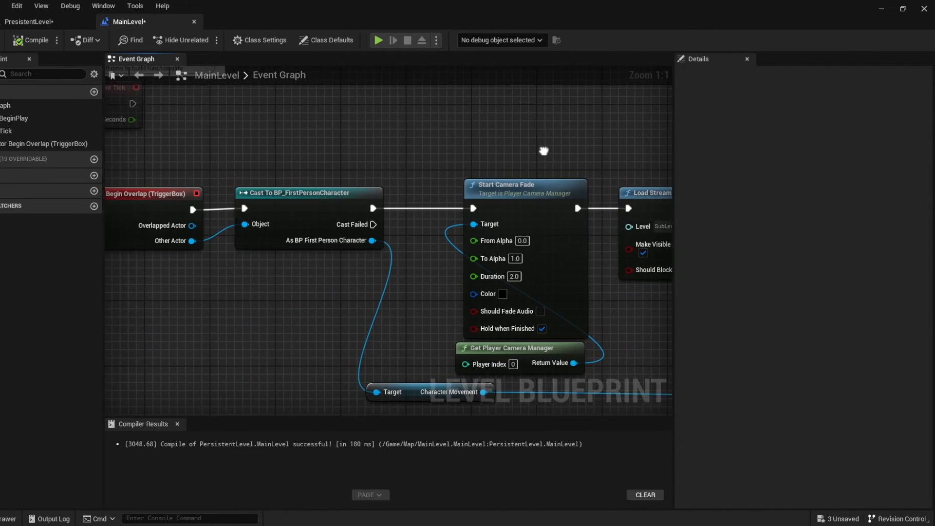
scroll(down, 3)
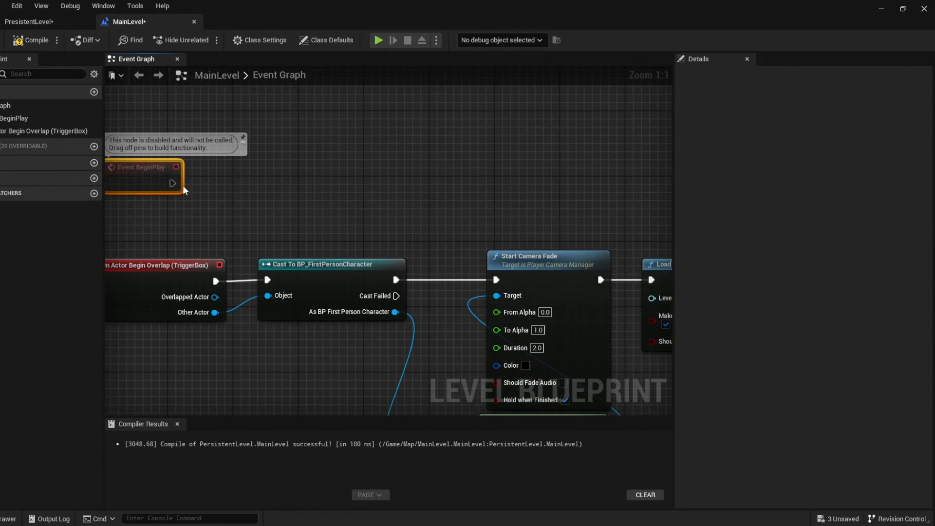
- Add Delay and Unload Stream Level after BeginPlay, and set the second fade's duration to 1.5
text(delay)
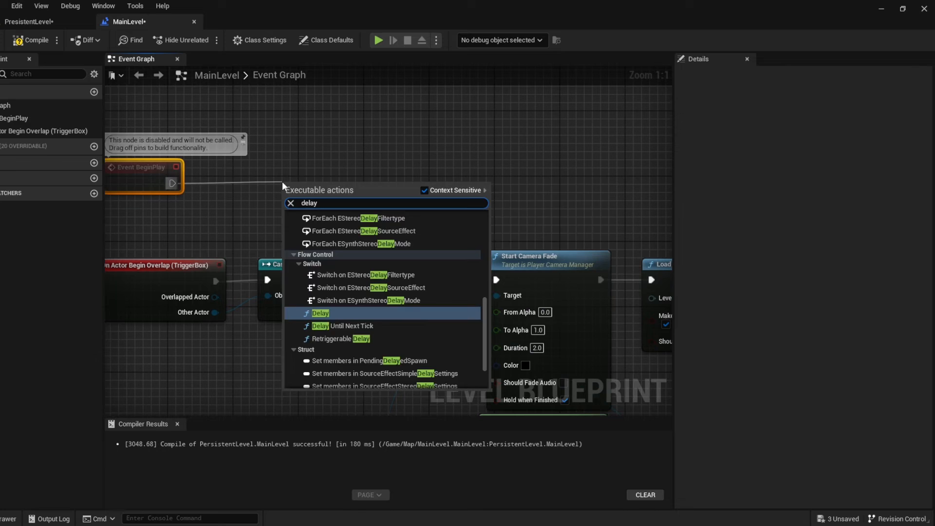
click(320, 313)
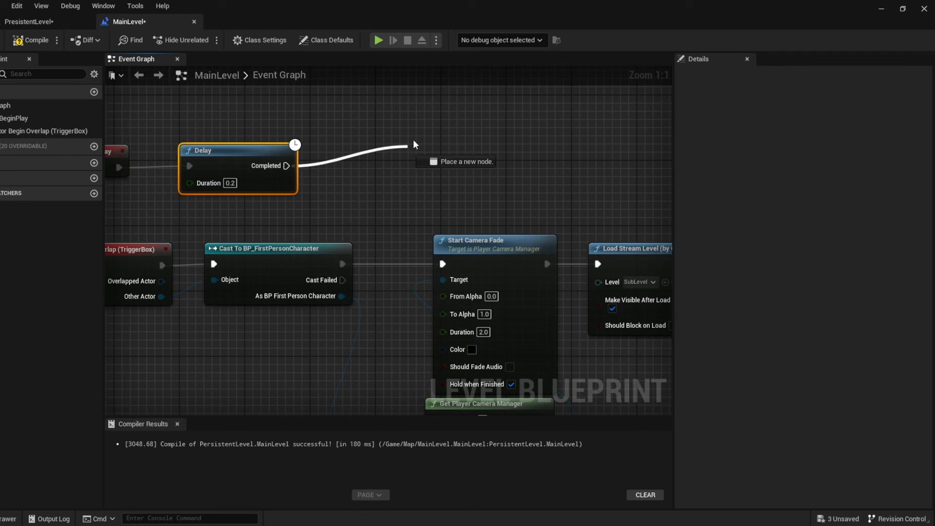
text(unload)
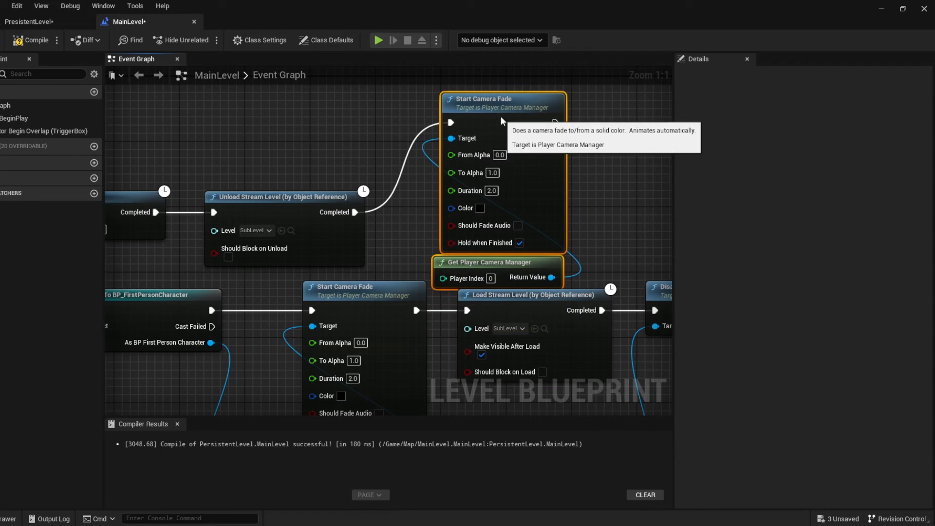
click(492, 173)
text(0)
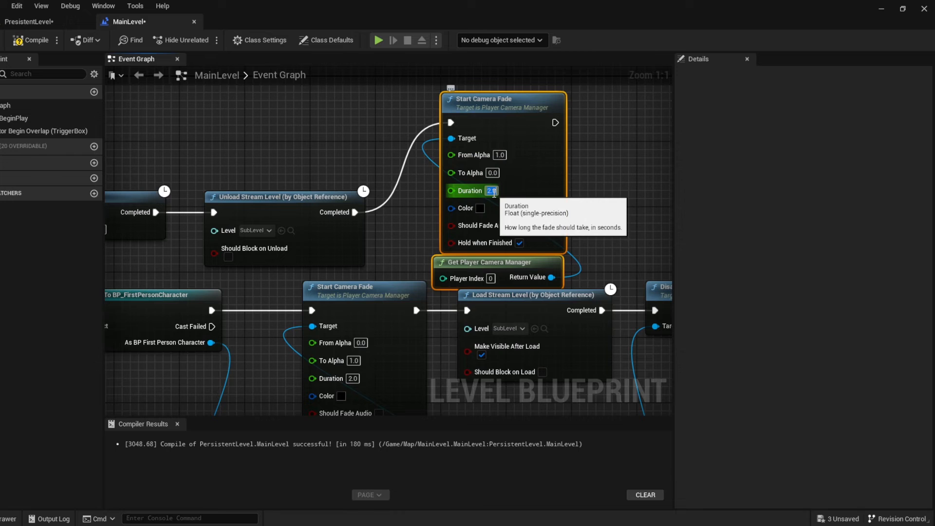
text(1.5)
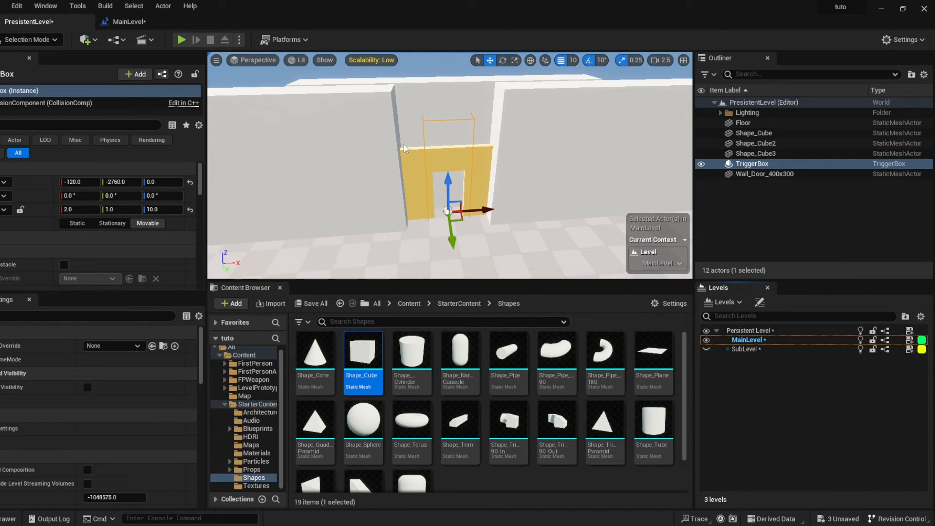
click(181, 40)
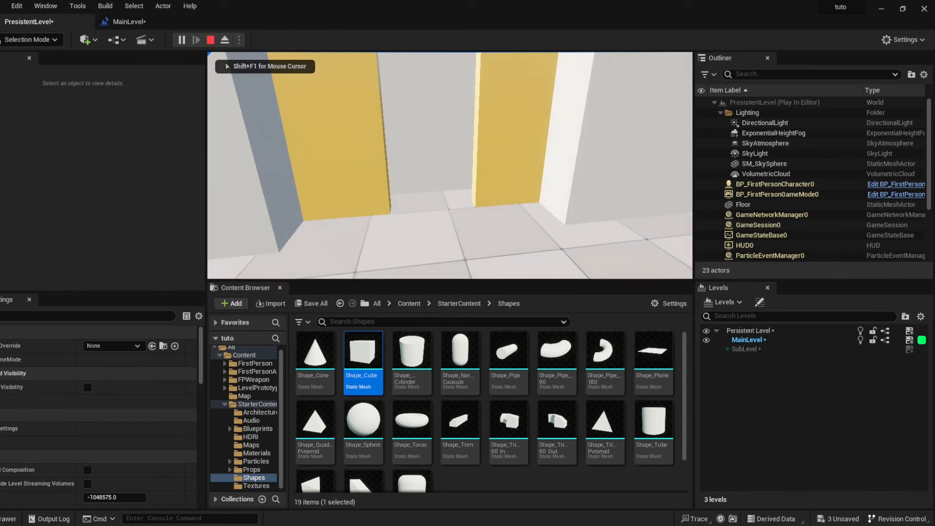
click(210, 40)
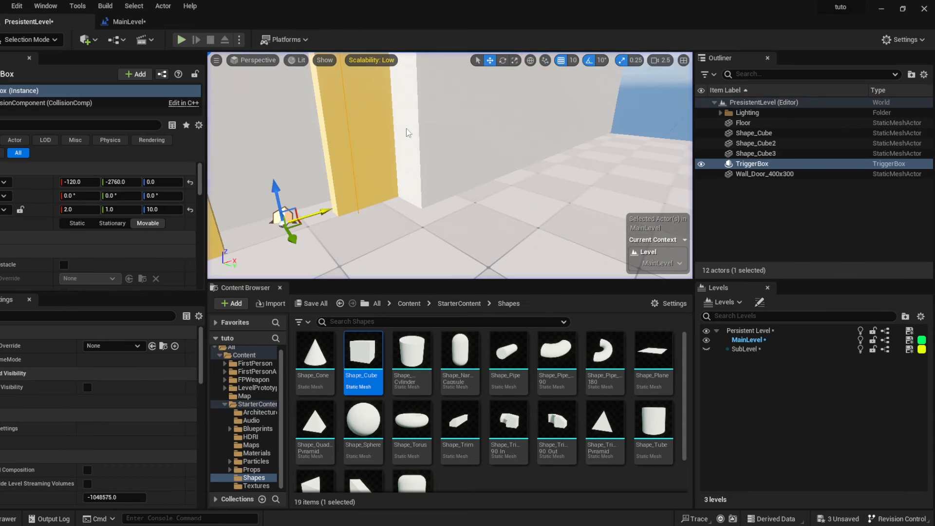
click(181, 39)
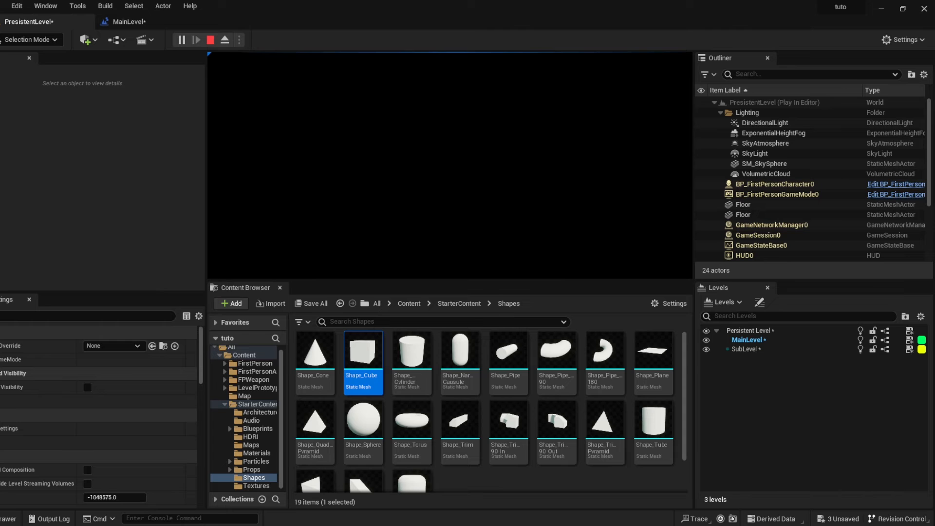
click(210, 40)
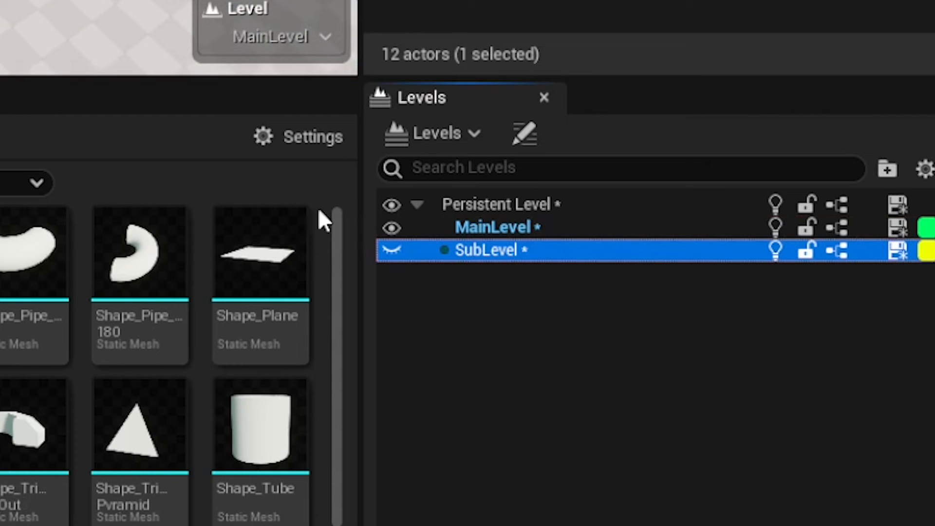
mouse_move(838, 249)
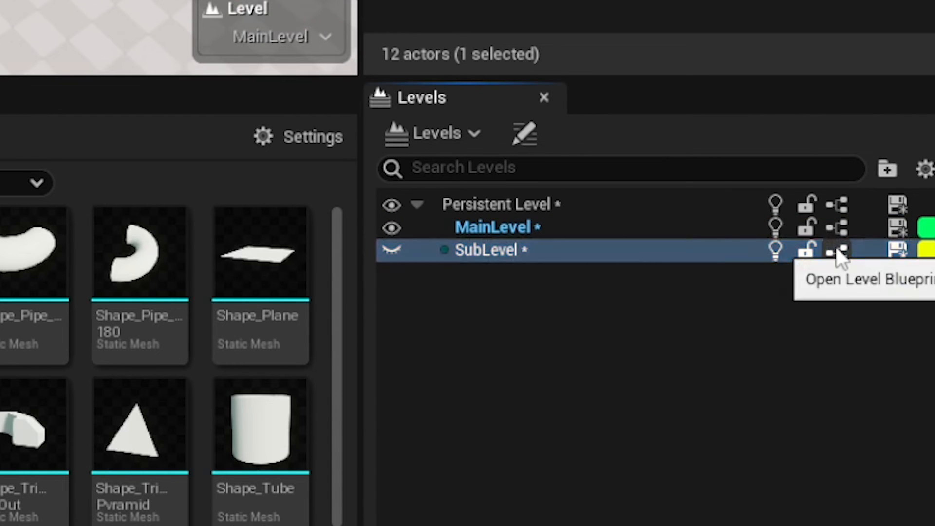
- In SubLevel's Level Blueprint, chain Delay, Unload Stream Level (MainLevel), and Start Camera Fade (1 to 0)
click(837, 250)
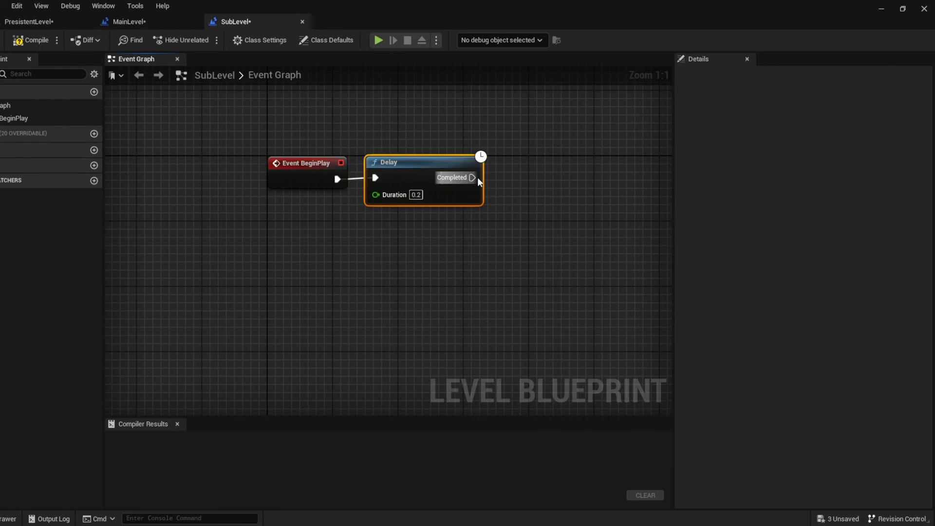
drag(472, 177, 563, 182)
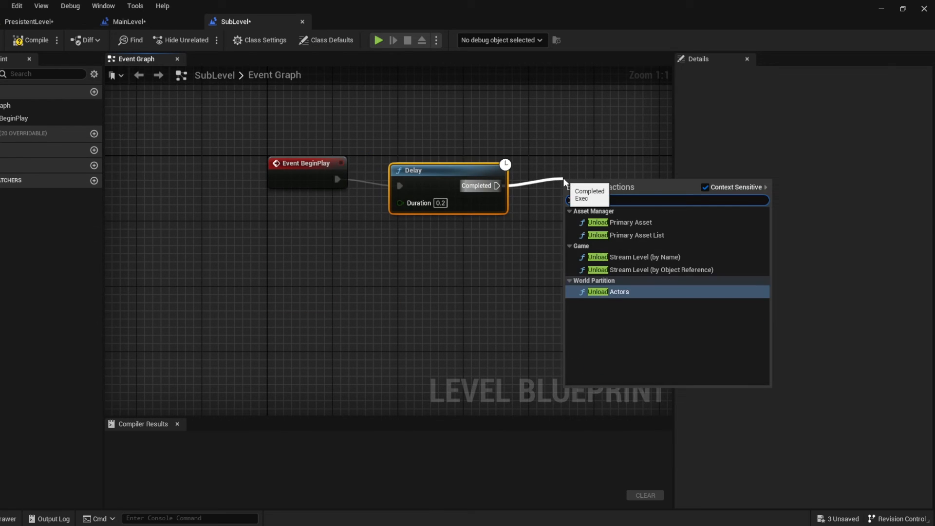
click(662, 269)
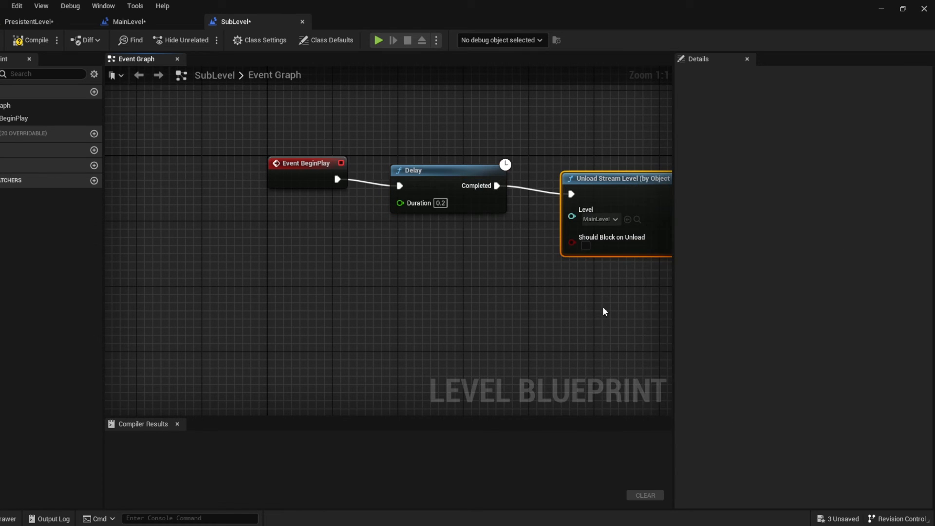
click(33, 40)
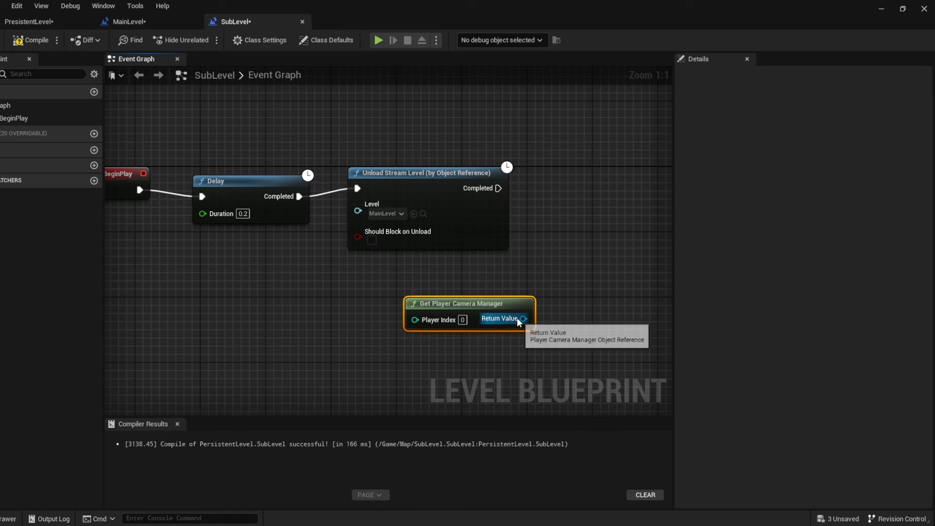
drag(524, 318, 585, 239)
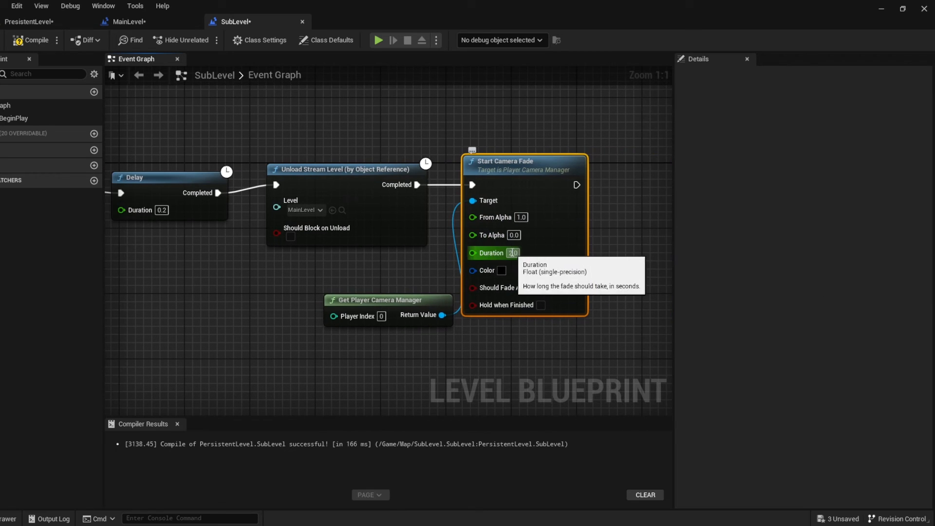
click(540, 305)
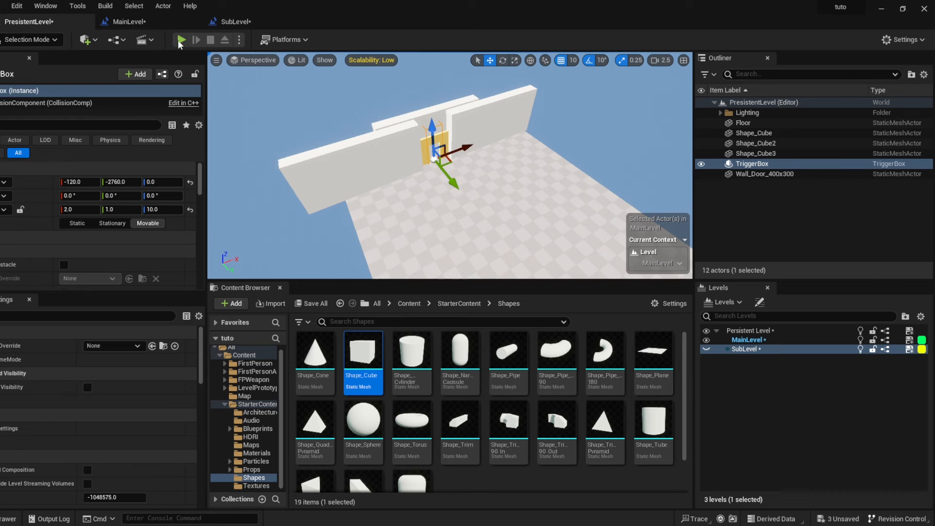
- Play-test the level, stop it, and return to the SubLevel blueprint graph
click(181, 39)
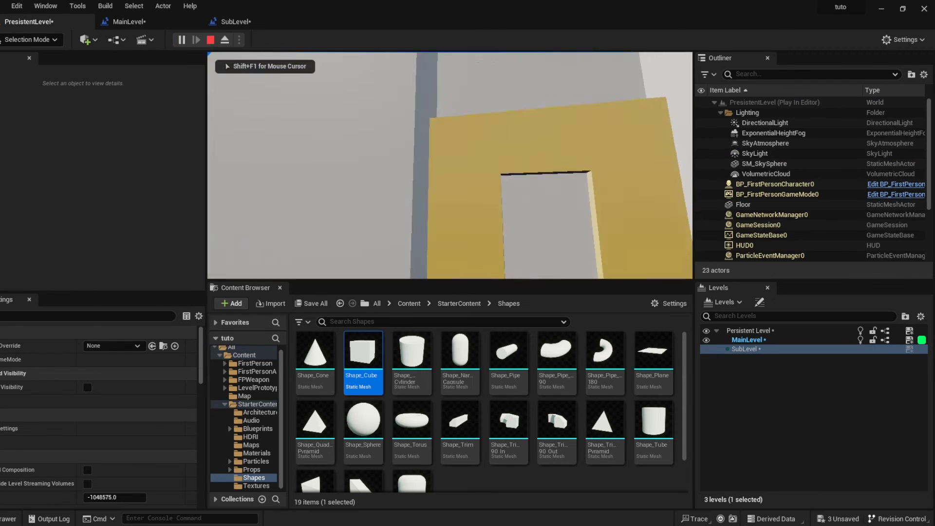
click(706, 340)
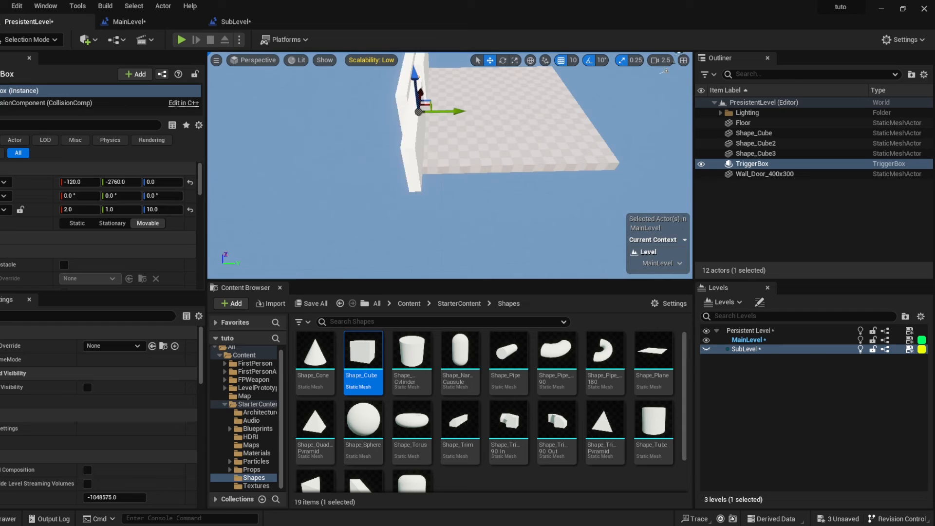
click(706, 348)
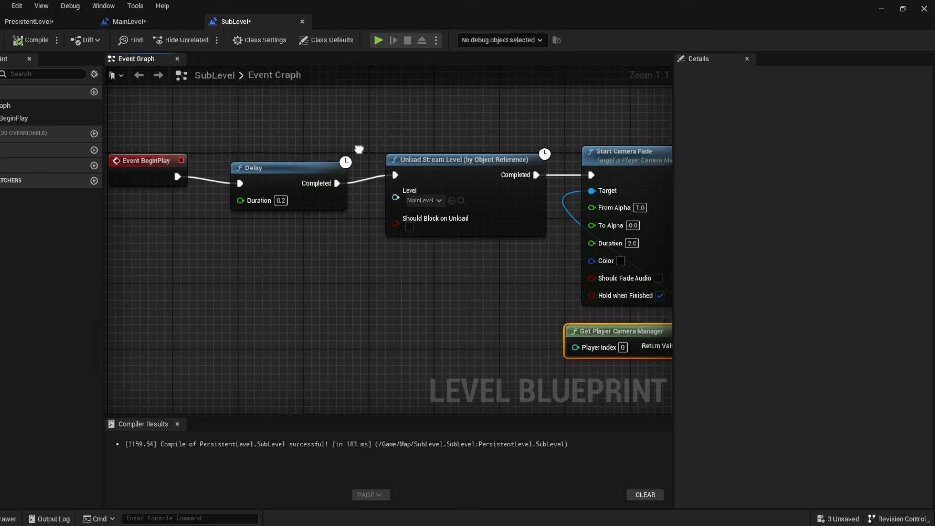
- In MainLevel's graph, add Set Movement Mode after Load Stream Level, set to Walking
click(125, 21)
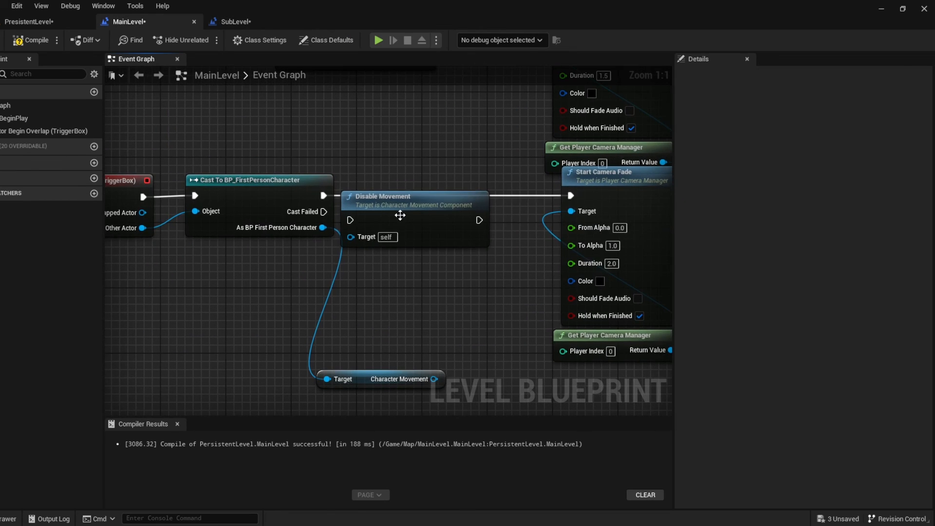
click(412, 197)
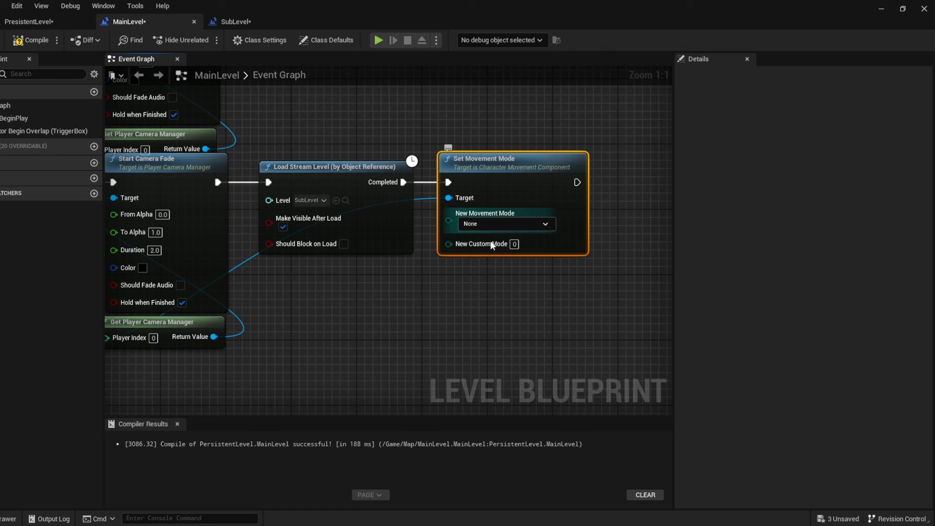
click(505, 224)
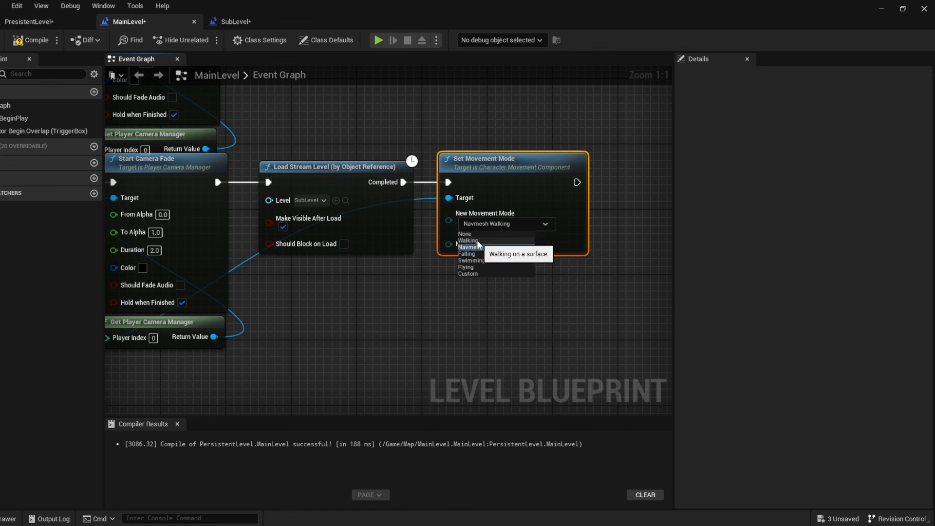
click(466, 244)
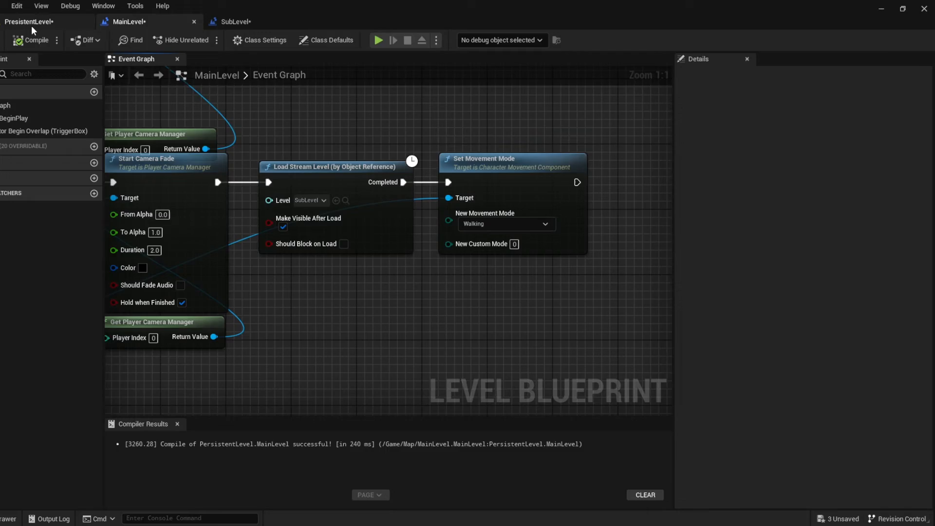
click(29, 21)
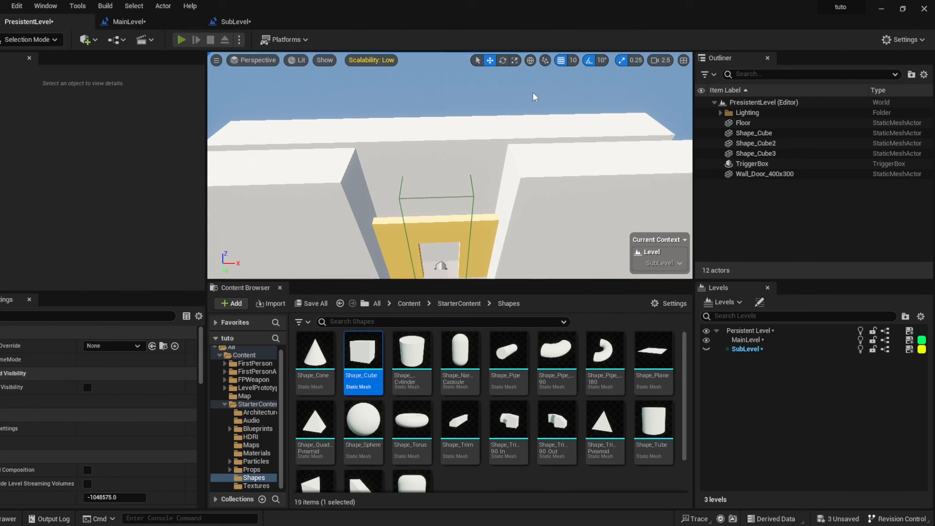
click(181, 40)
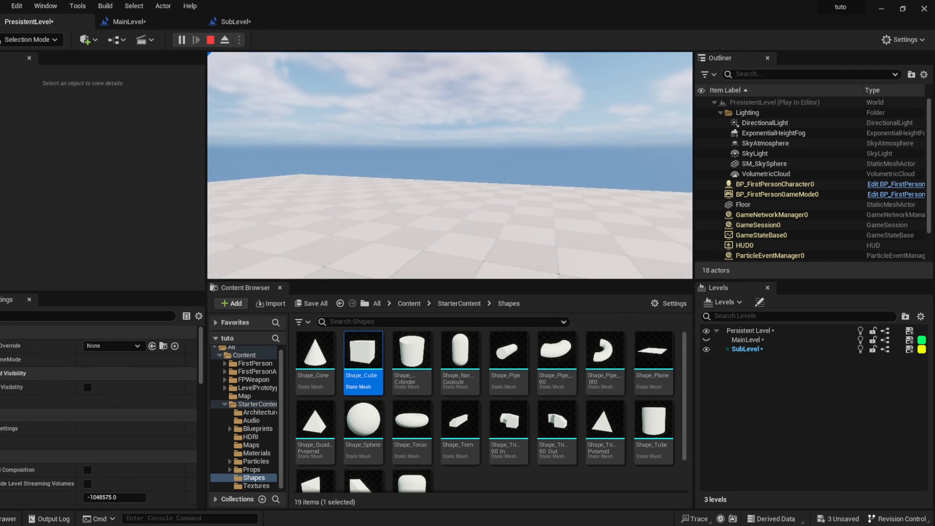
click(209, 40)
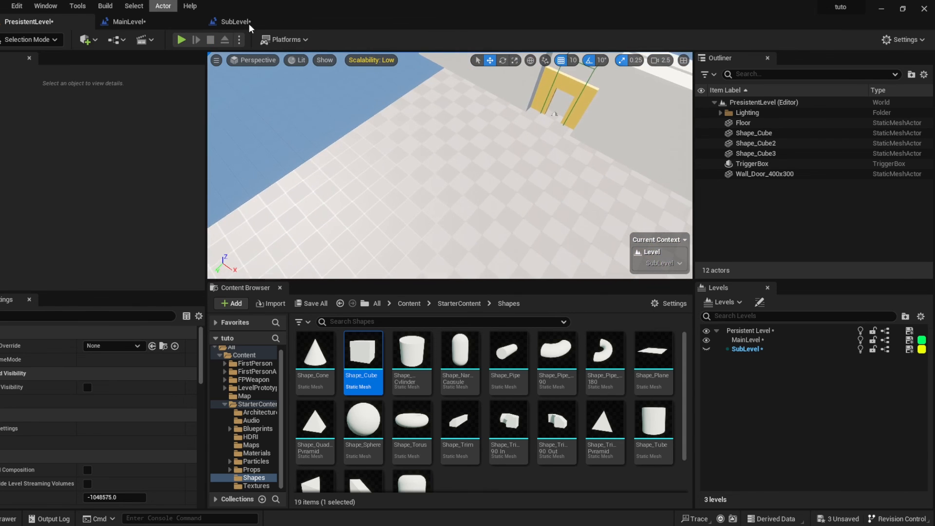
click(127, 21)
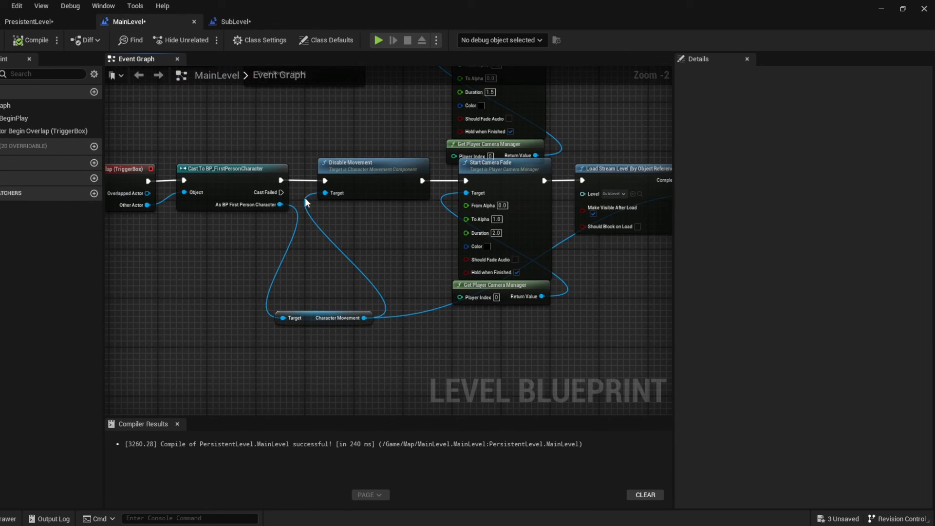